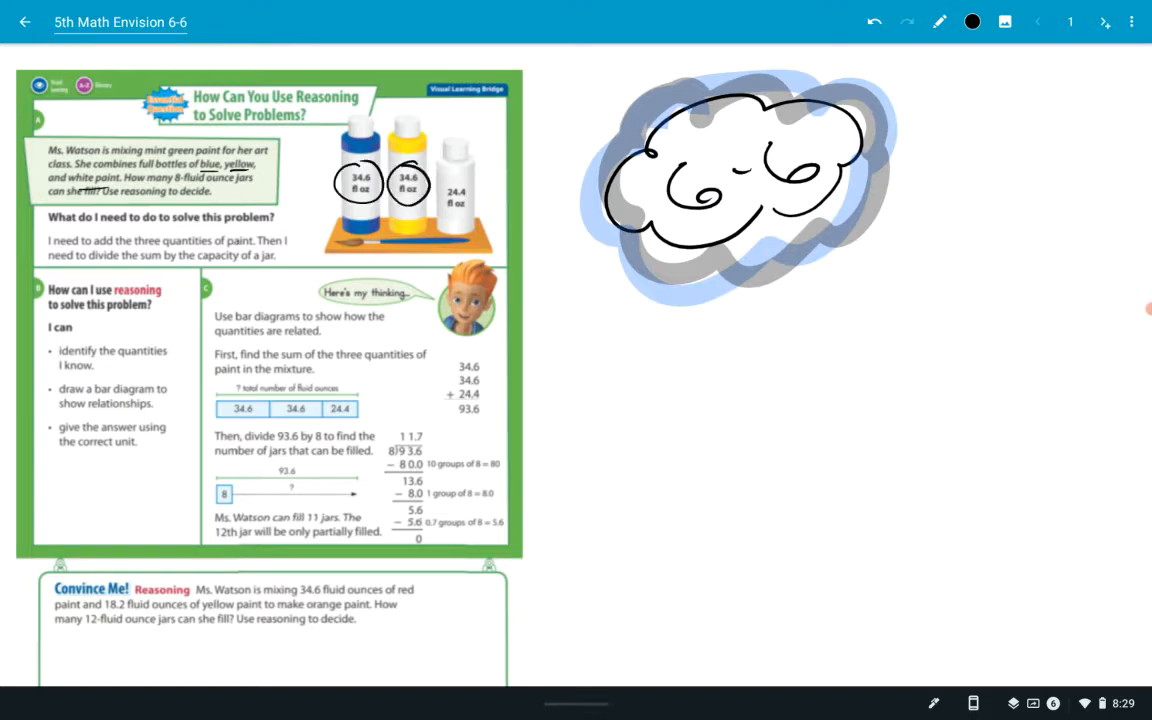
Step: Circle the 34.6 fl oz labels on the blue and yellow paint bottles
left_click_drag(455, 185, 290, 180)
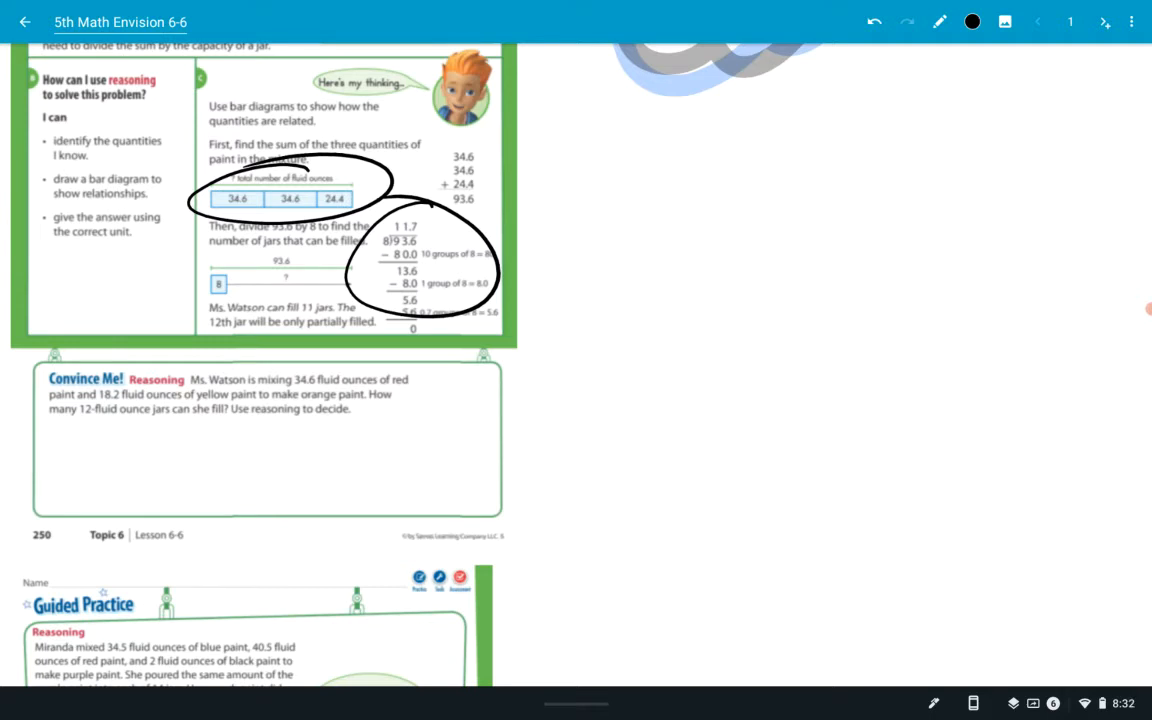
Step: Underline 'orange paint', undo that mark, then underline '12-fluid ounce jars' instead
left_click_drag(290, 398, 385, 398)
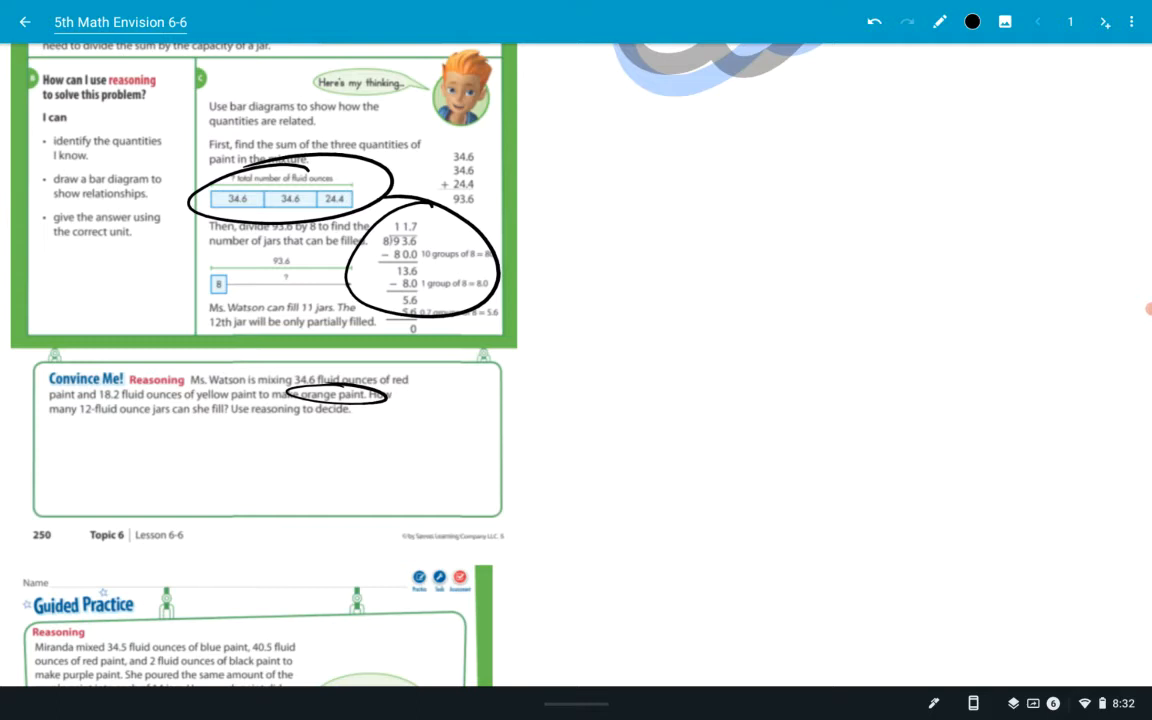
left_click(873, 22)
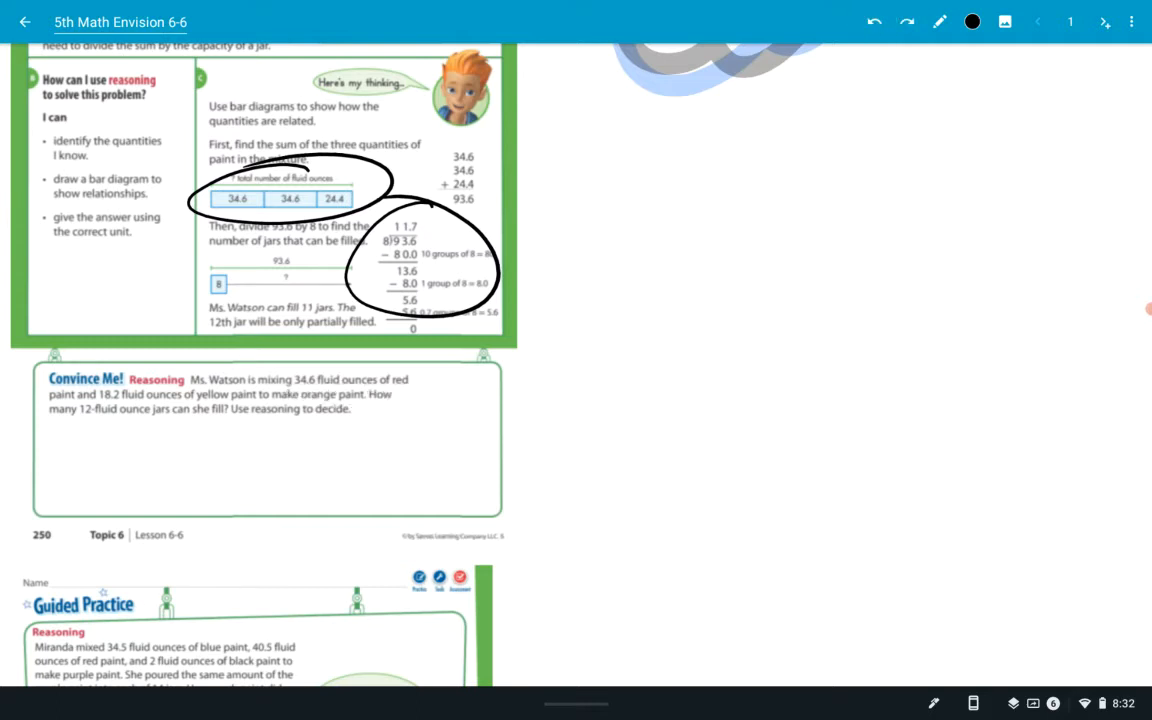
left_click_drag(75, 424, 170, 424)
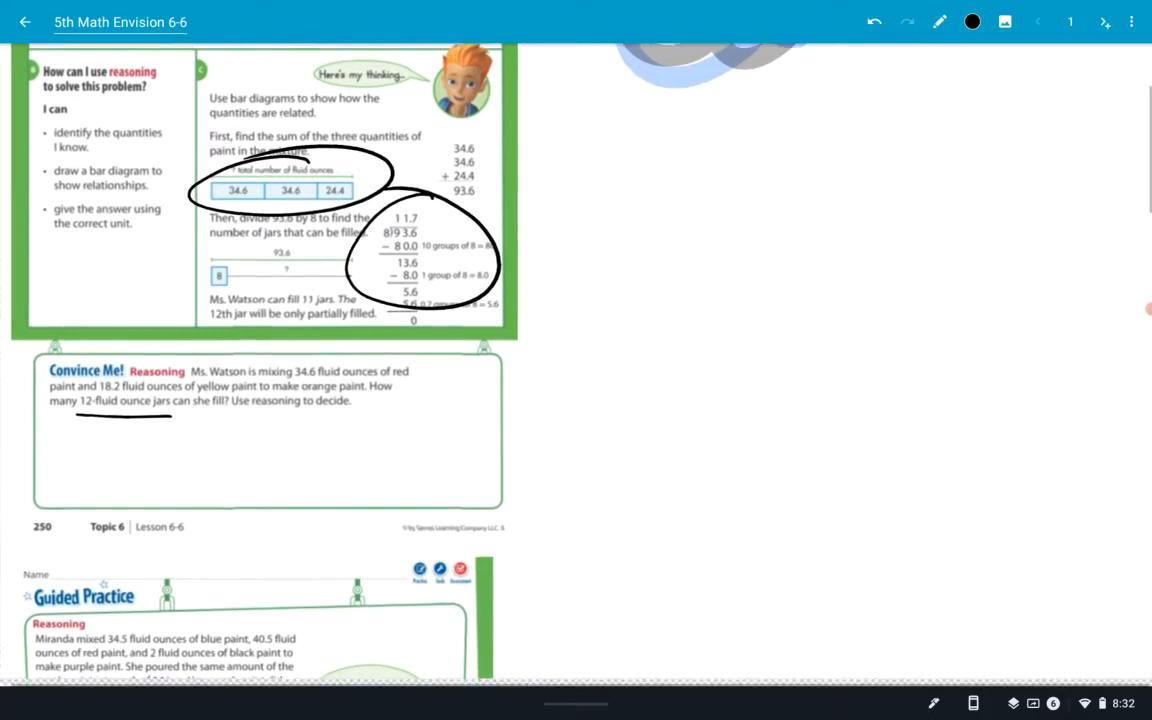
Step: Scroll down to the Guided Practice problem about Miranda's purple paint
scroll("down", 3)
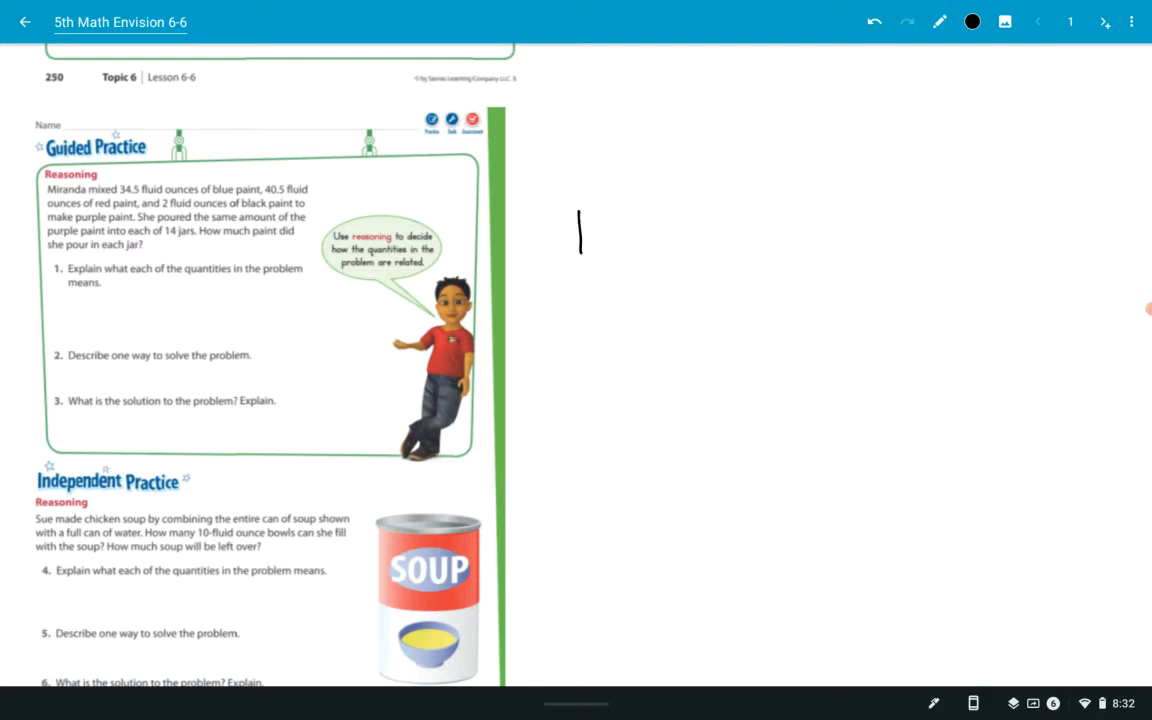
Step: Sketch a jar box followed by a dash and a question mark beside Guided Practice
left_click_drag(580, 210, 630, 255)
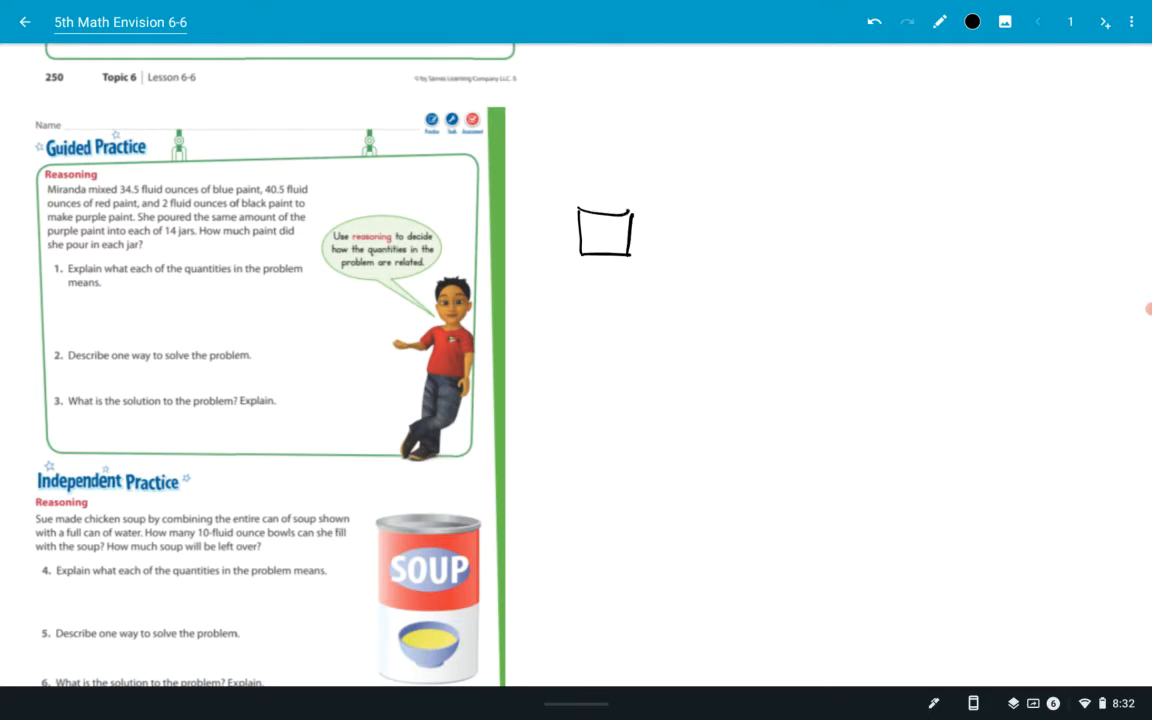
left_click_drag(660, 235, 715, 208)
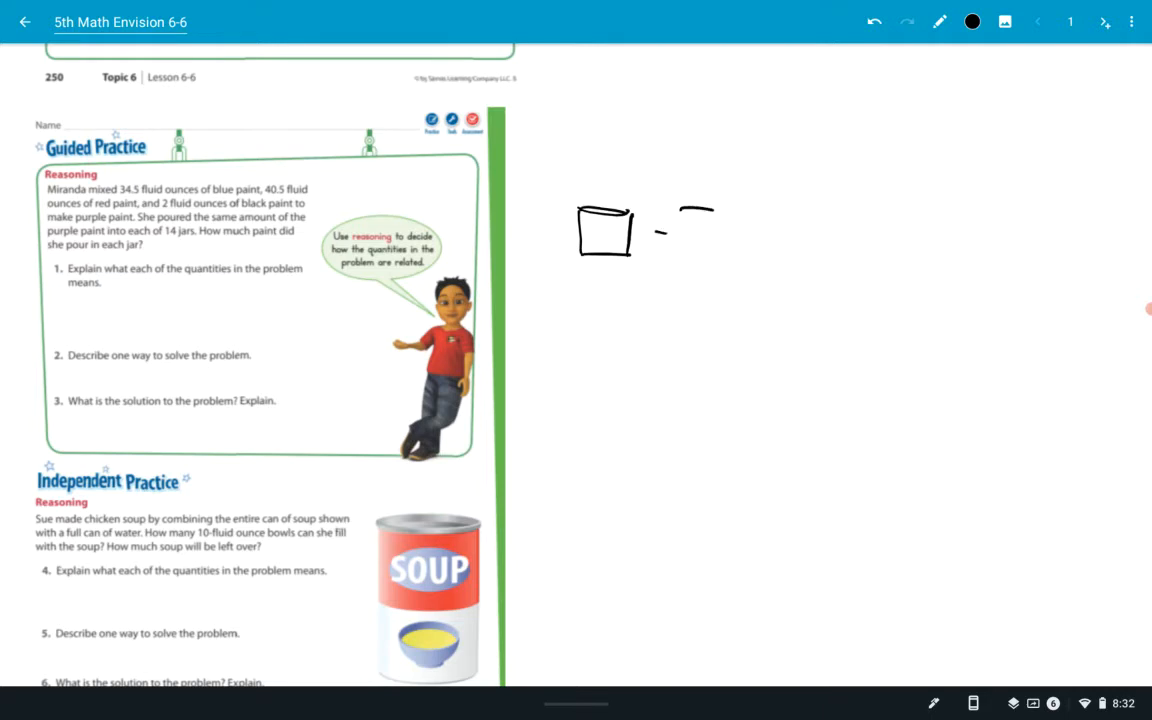
left_click_drag(680, 215, 700, 255)
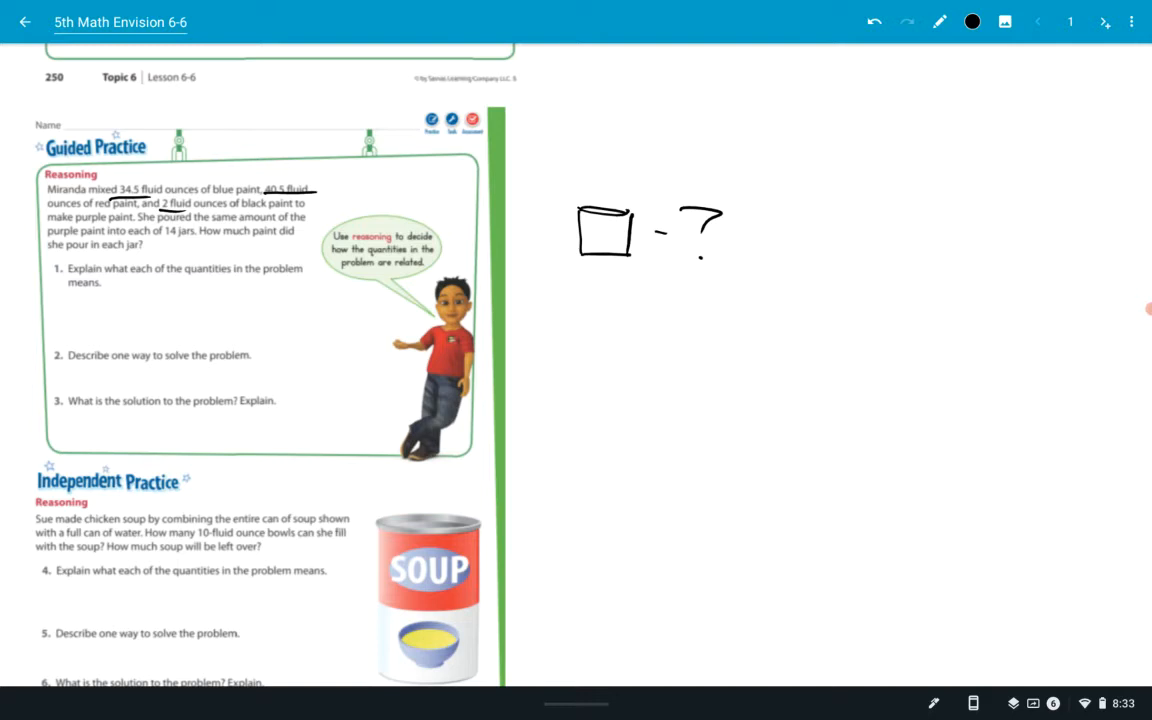
Step: Tick question 1, underline '14 jars', and undo the stray circle around the problem
left_click_drag(35, 268, 65, 258)
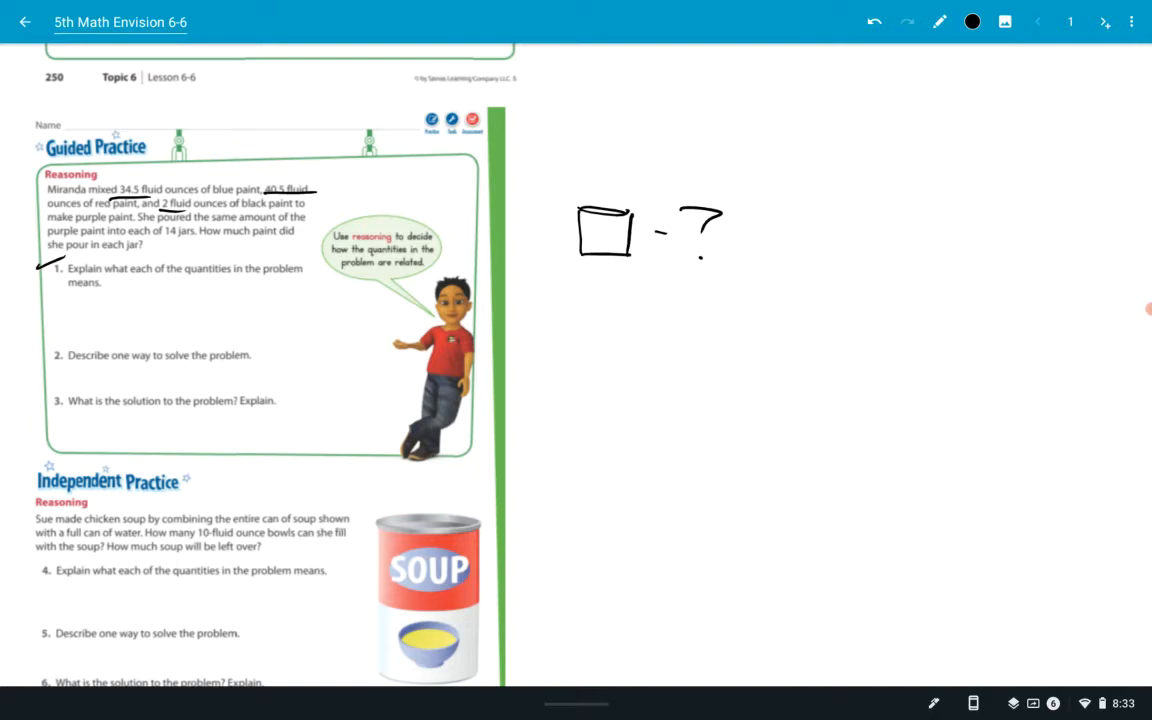
left_click_drag(168, 243, 192, 243)
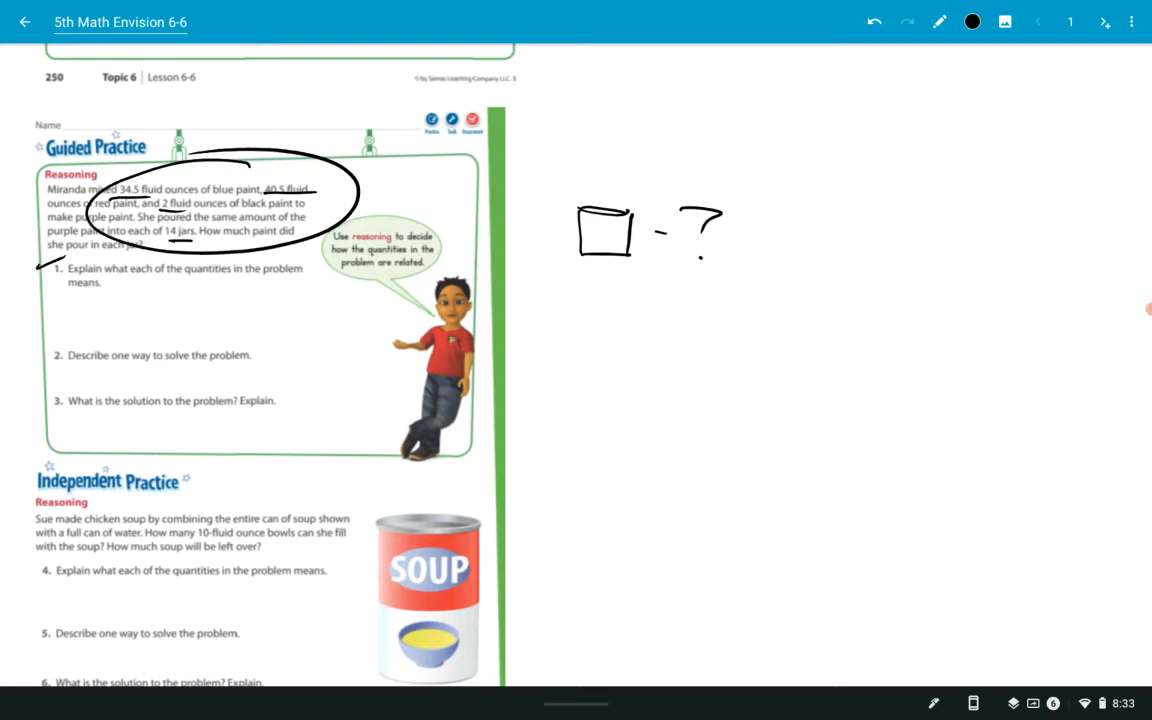
left_click(873, 21)
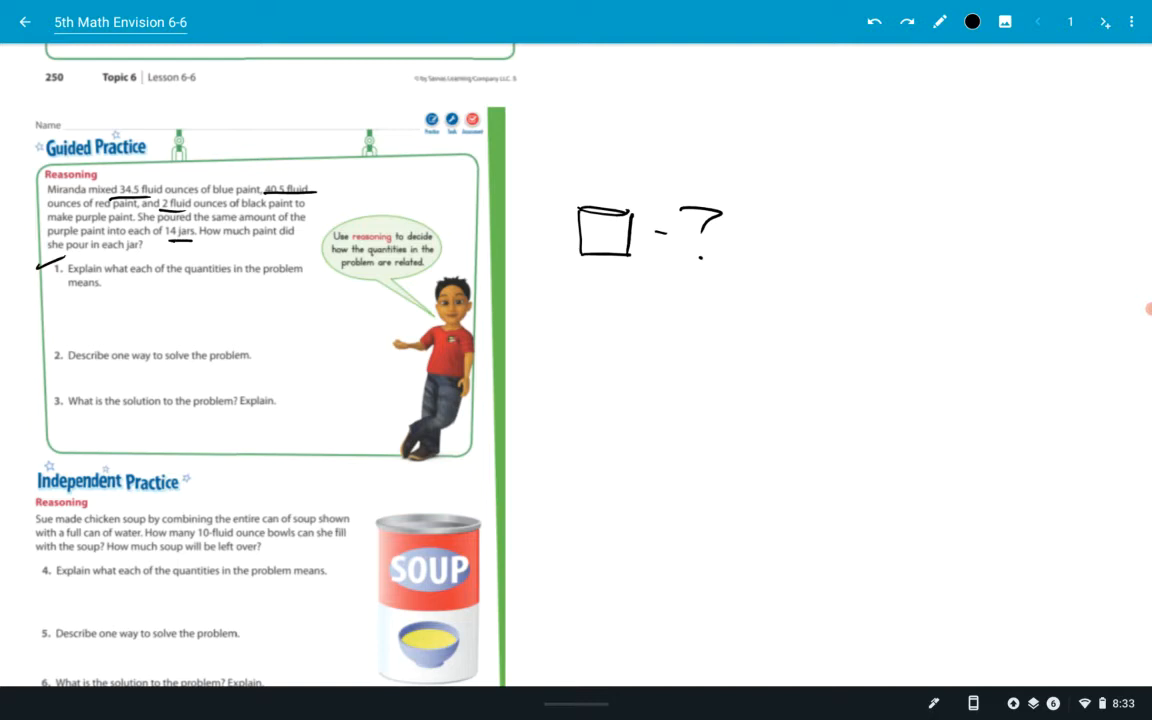
Step: Handwrite '34.5 oz = blue paint' beneath question 1
left_click_drag(112, 290, 125, 293)
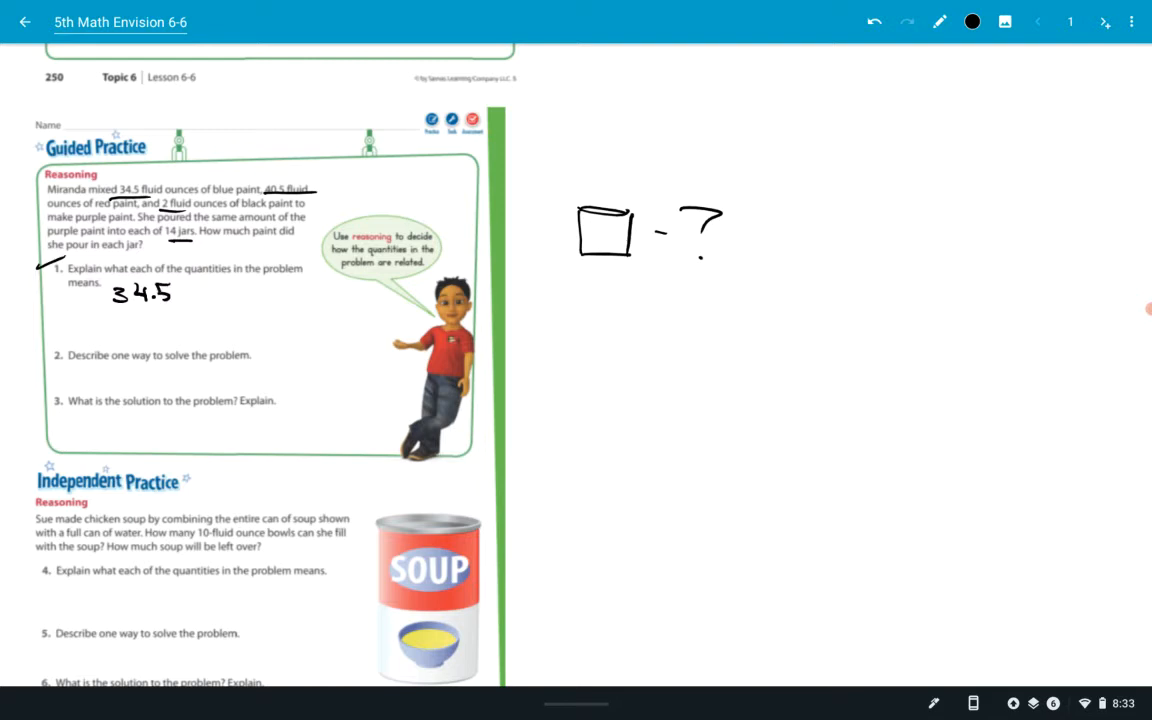
type("oz =")
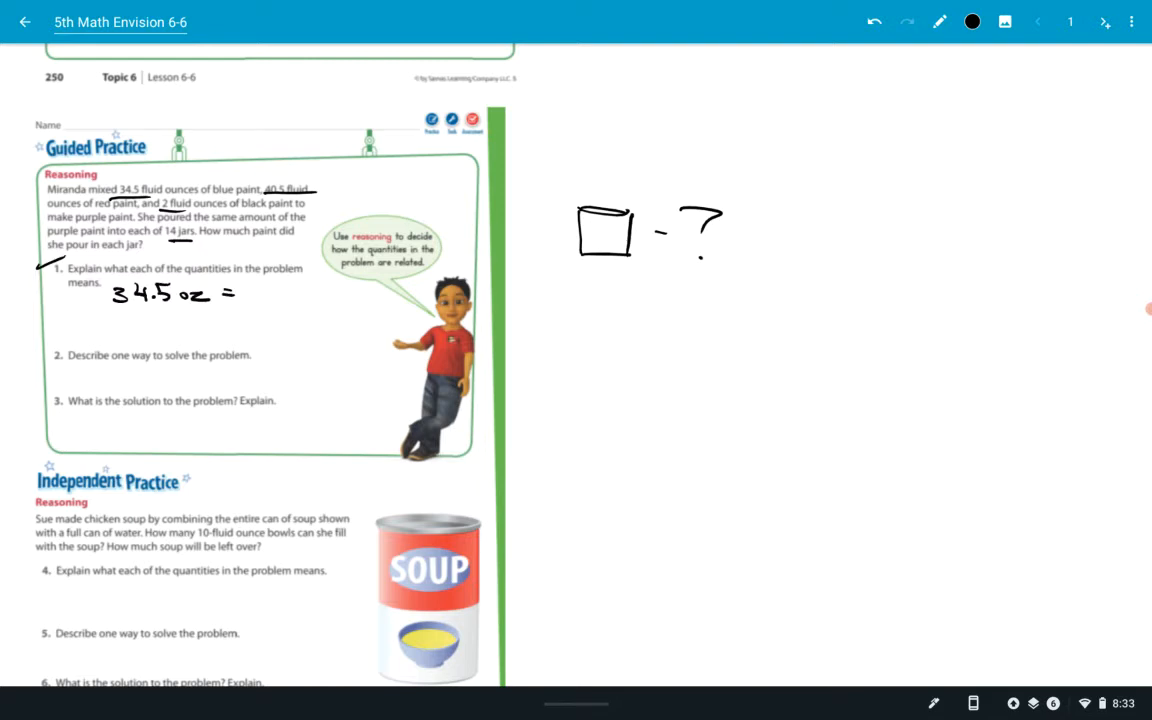
type("blue p")
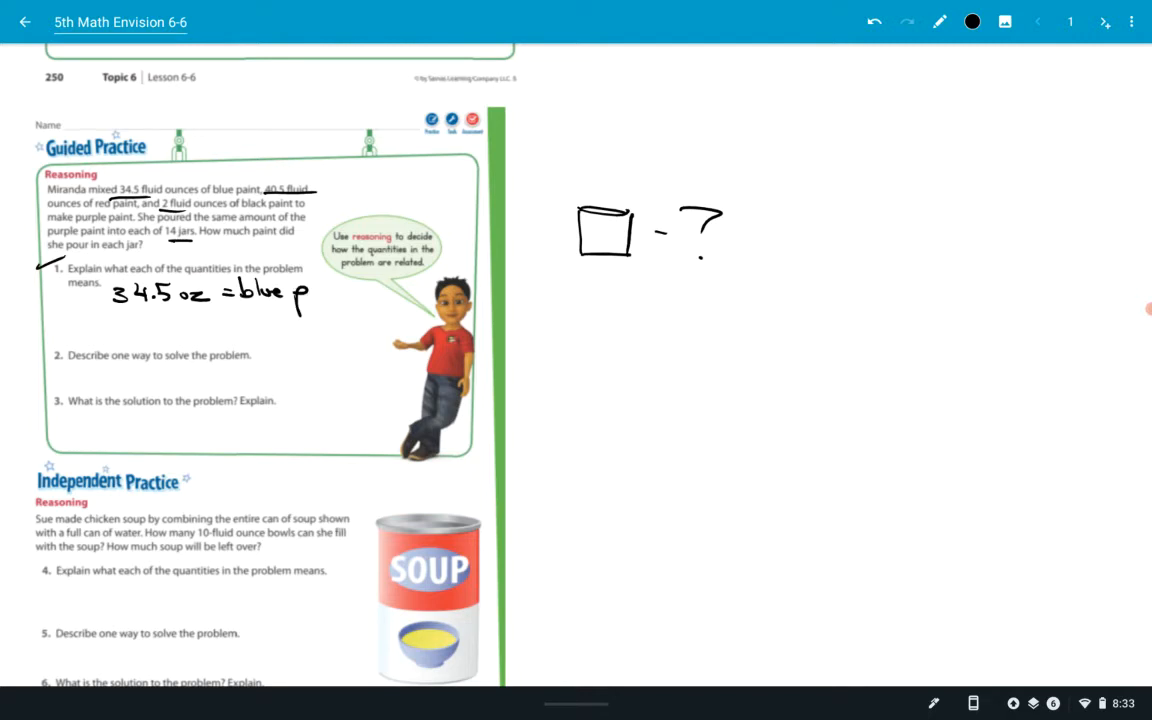
type("paint")
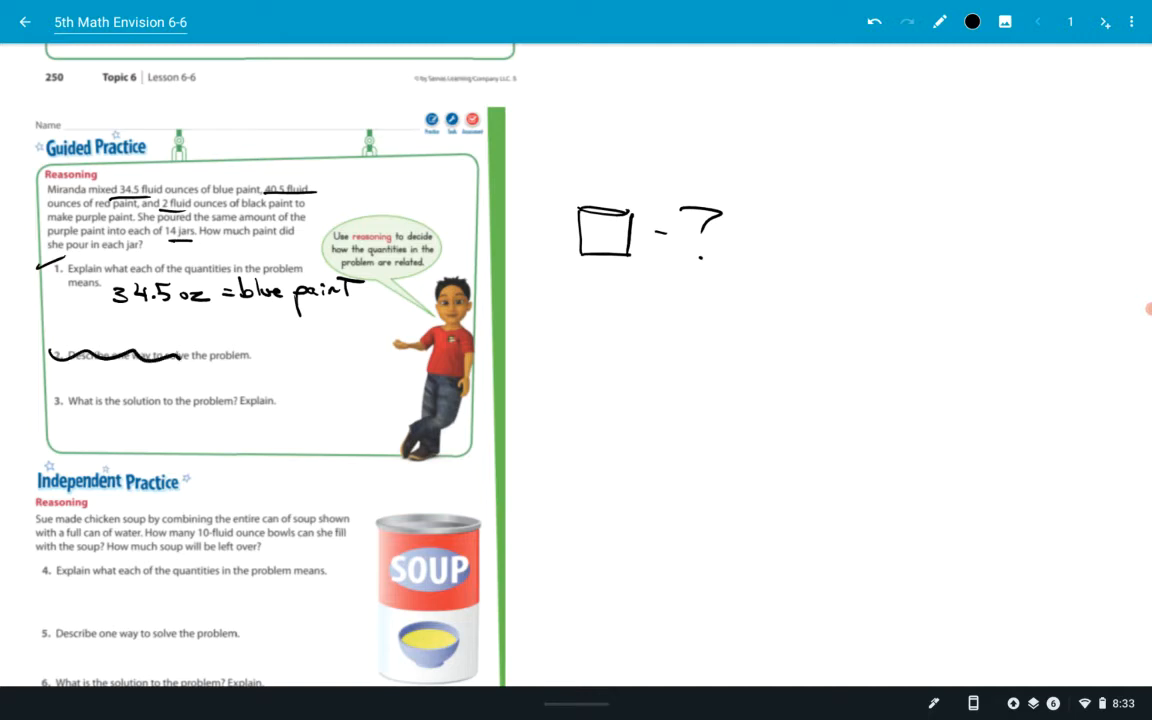
Step: Lengthen the wavy line under question 2 and undo the stray circle
left_click_drag(180, 357, 268, 351)
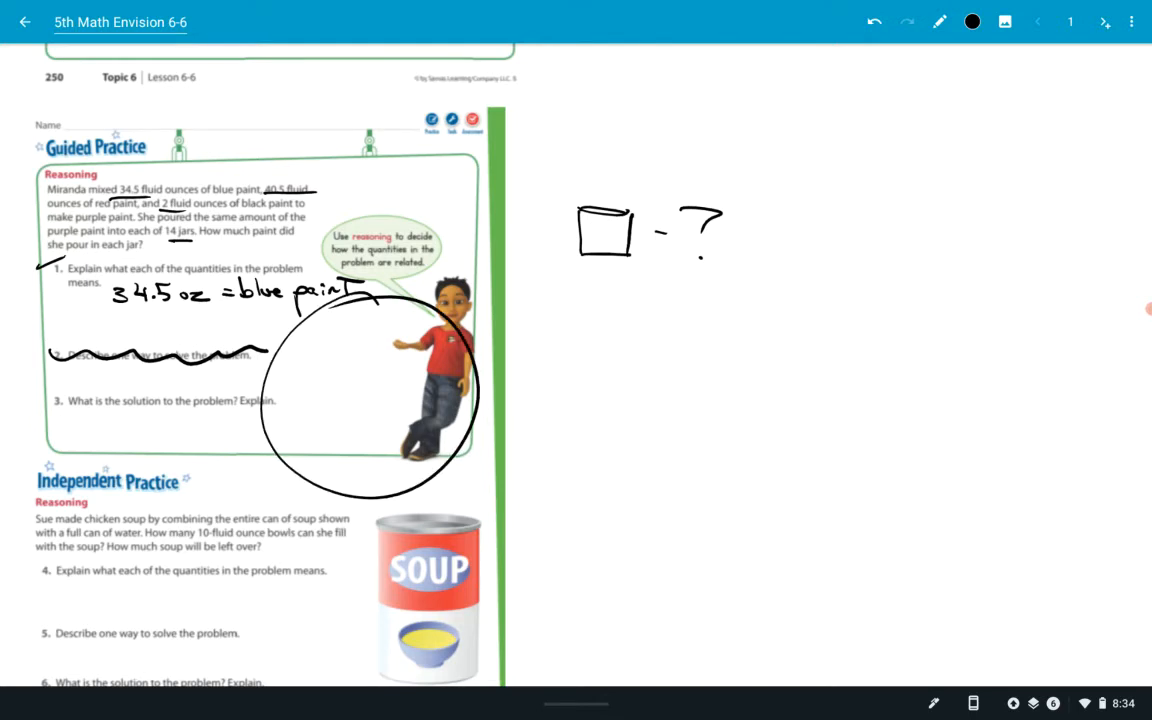
left_click(872, 21)
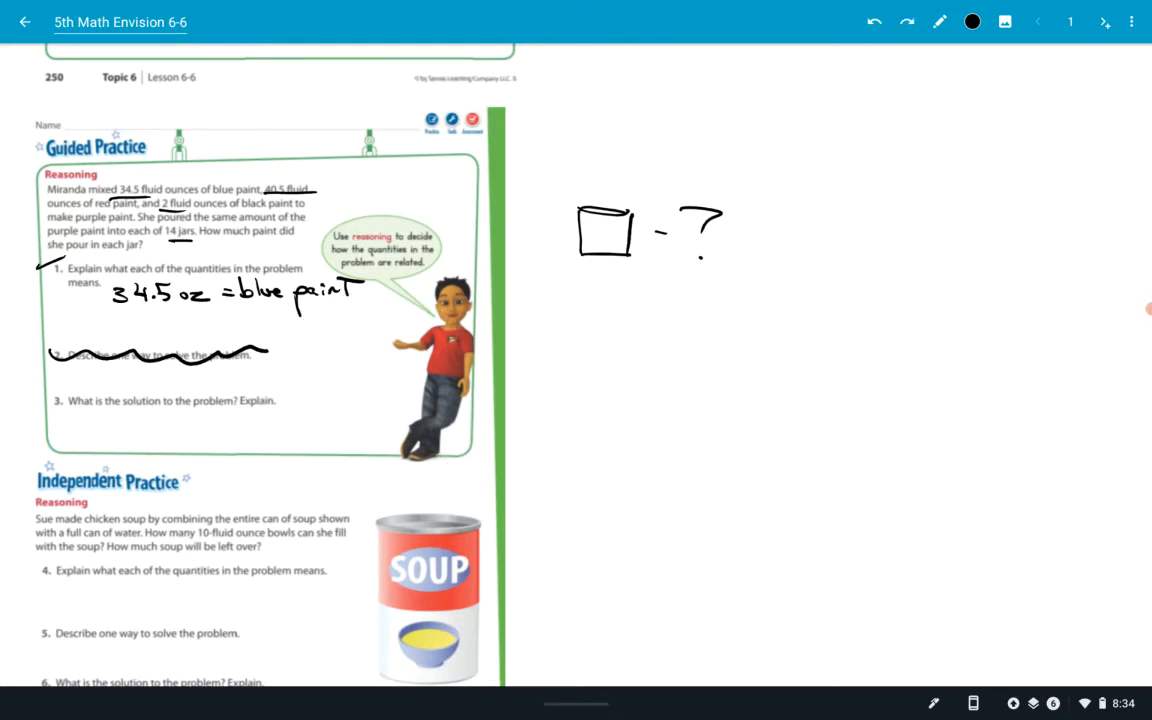
scroll("down", 3)
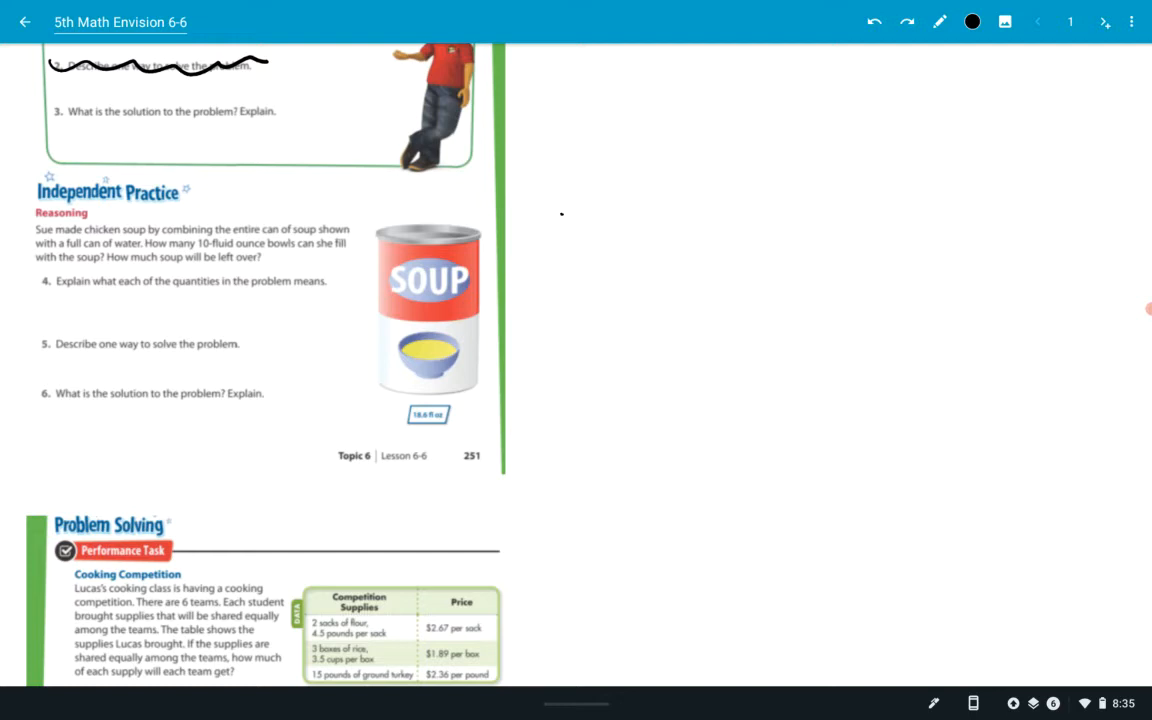
Step: Add soup to the bowl, circle 18.6 fl oz, underline '10-fluid ounce bowls', squiggle question 5
left_click_drag(563, 212, 675, 205)
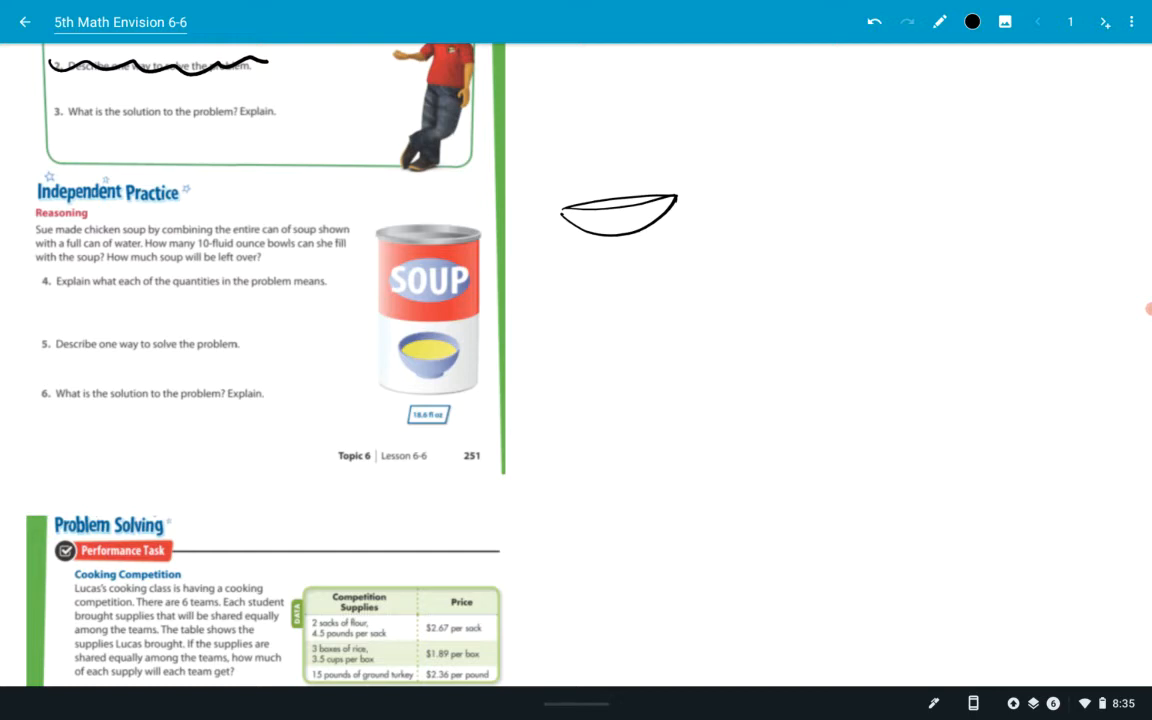
left_click_drag(562, 213, 672, 205)
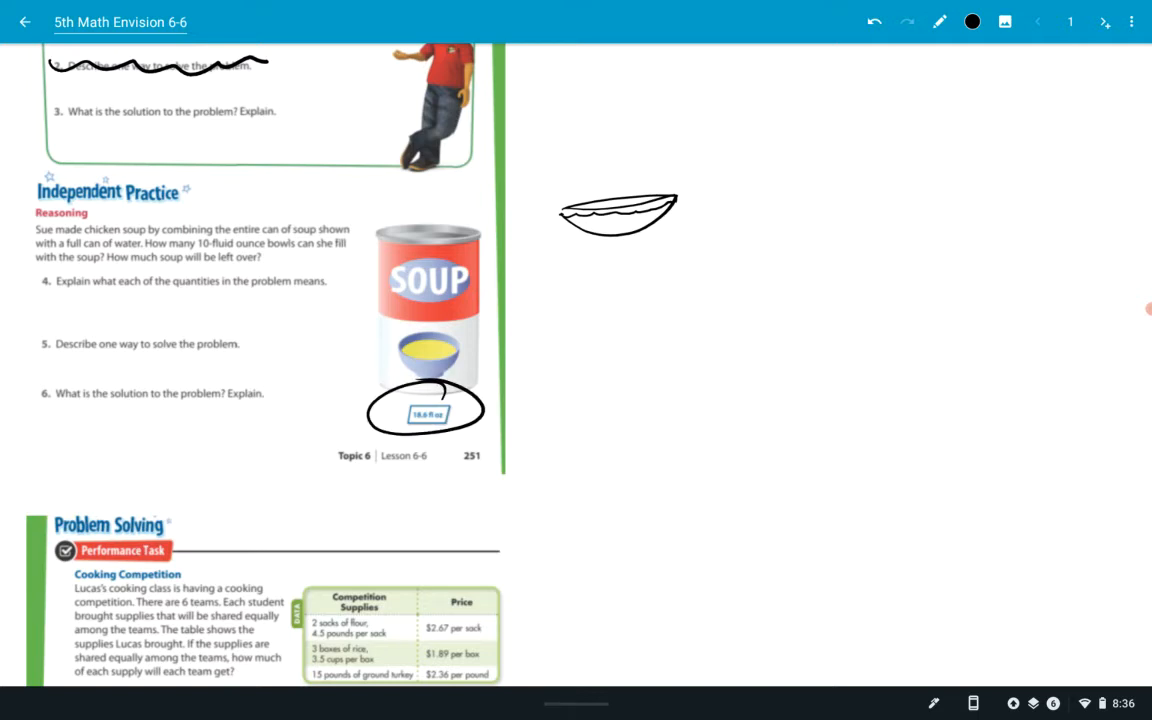
left_click_drag(202, 248, 285, 245)
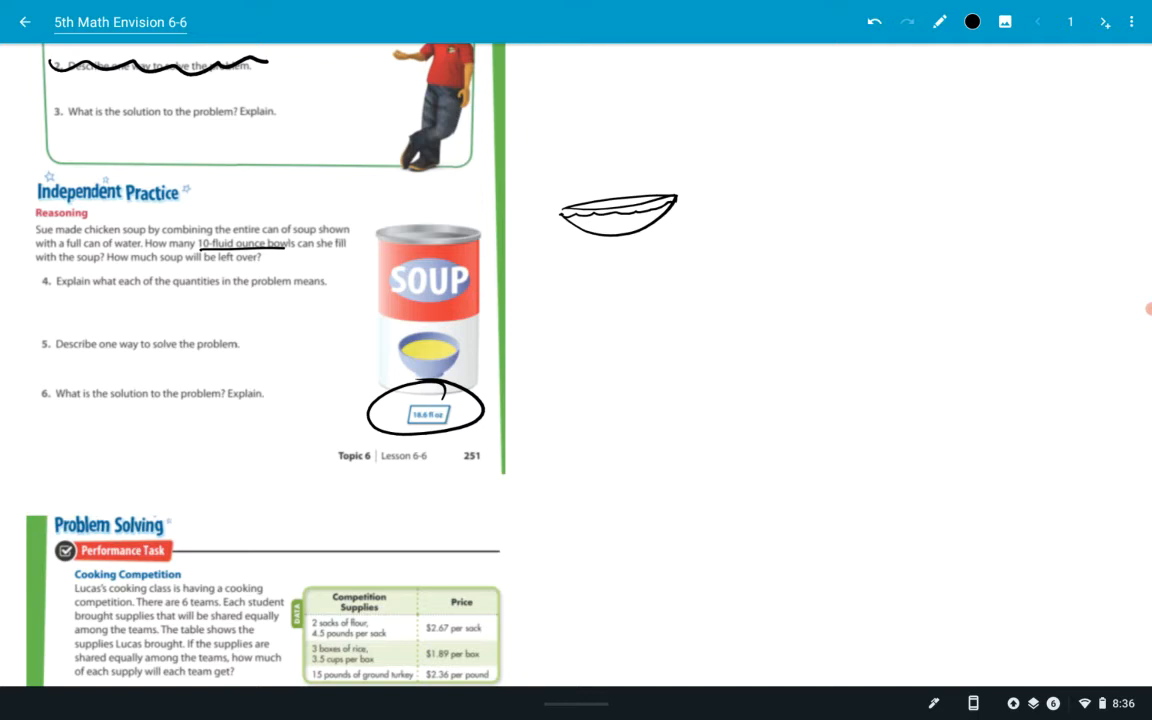
left_click_drag(32, 345, 268, 345)
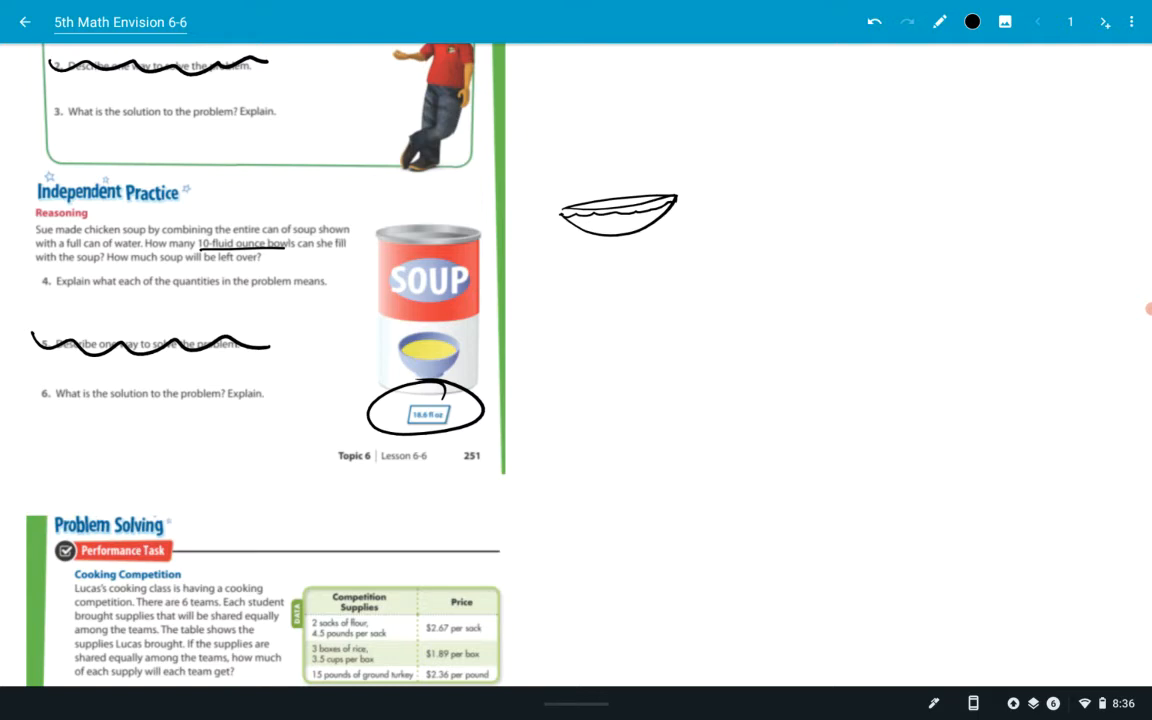
Step: Scroll down to the Cooking Competition problem on page 252
scroll("down", 3)
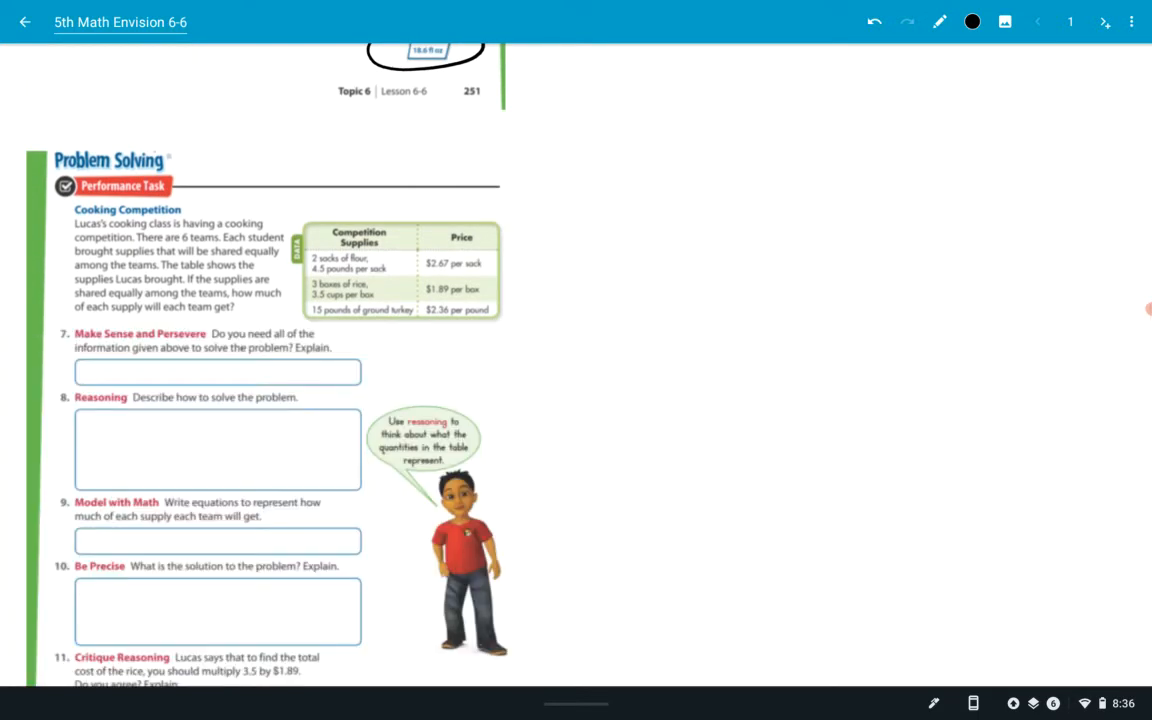
scroll("down", 3)
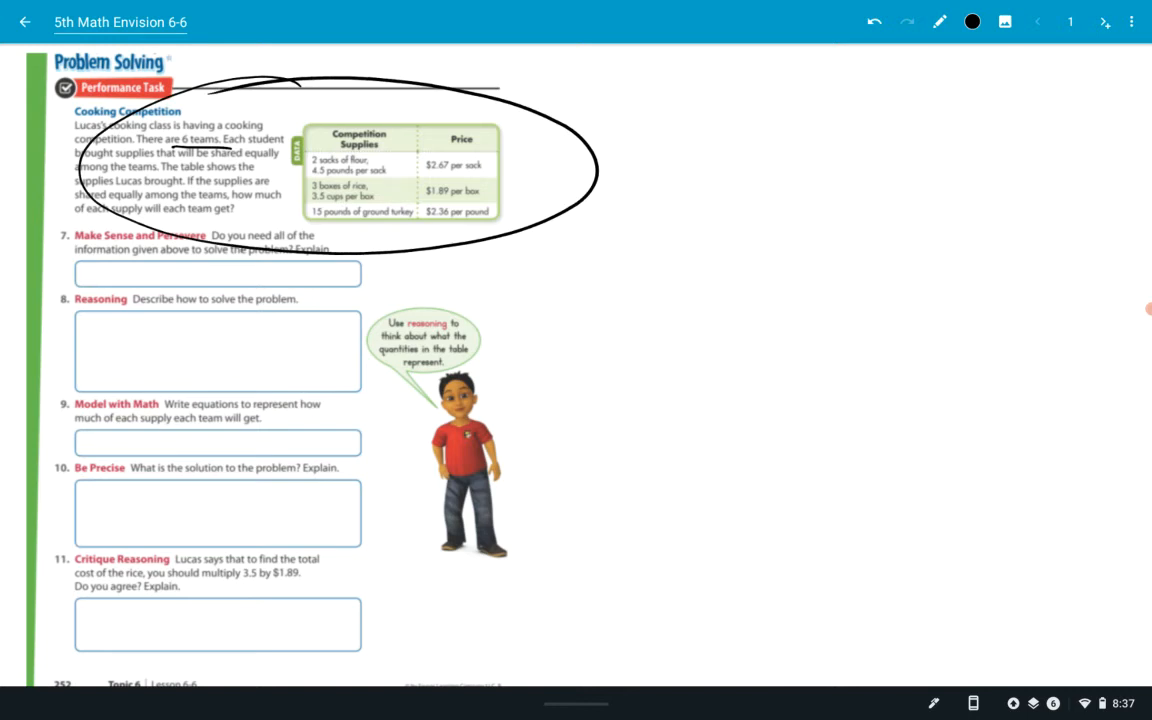
Step: Undo the big circle, write 'No. The cost is not needed.' in box 7, circle flour
left_click(873, 21)
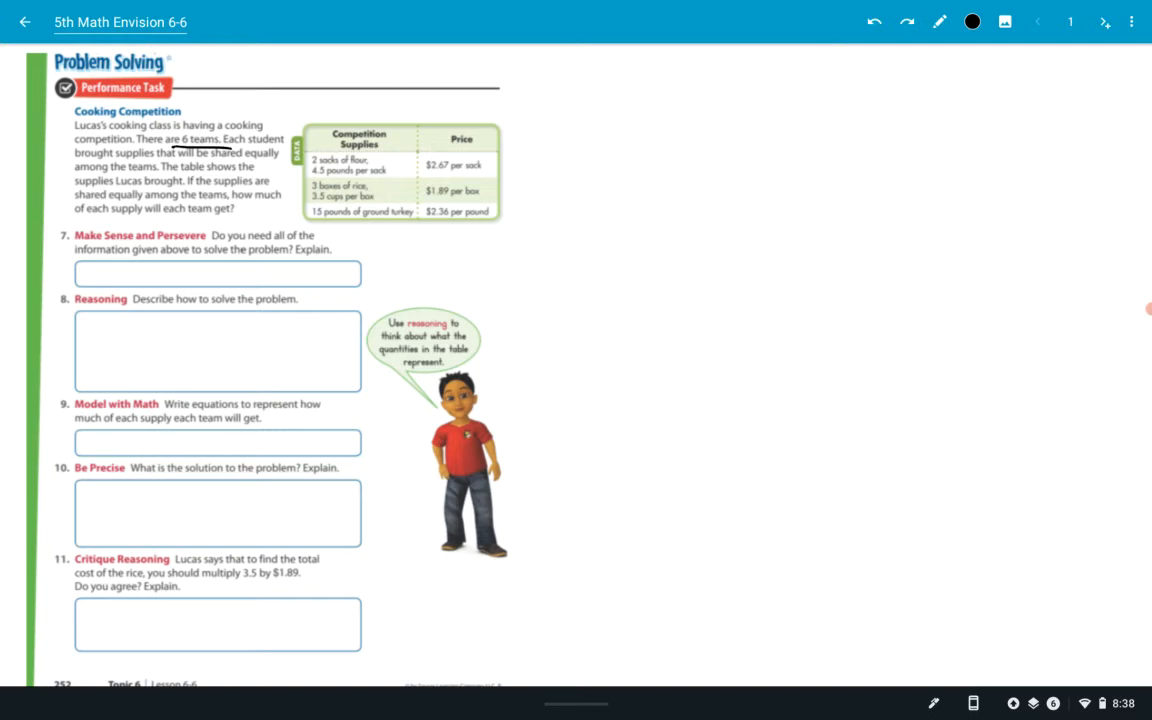
left_click_drag(82, 268, 105, 275)
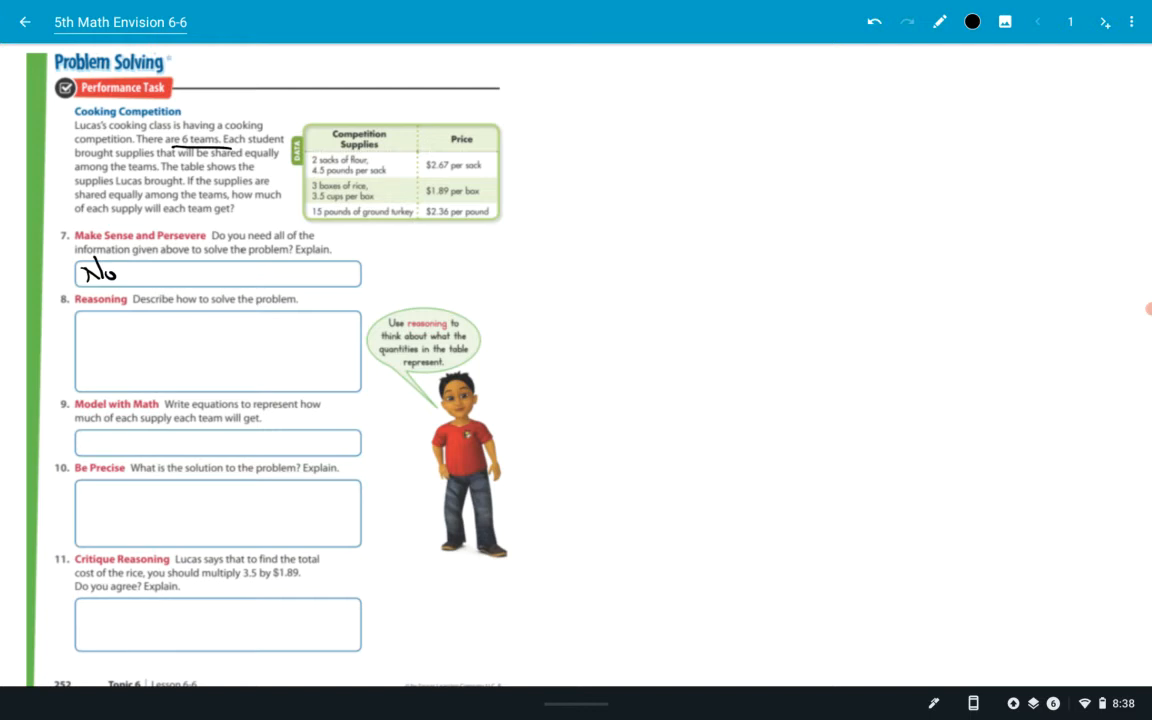
left_click_drag(120, 275, 175, 270)
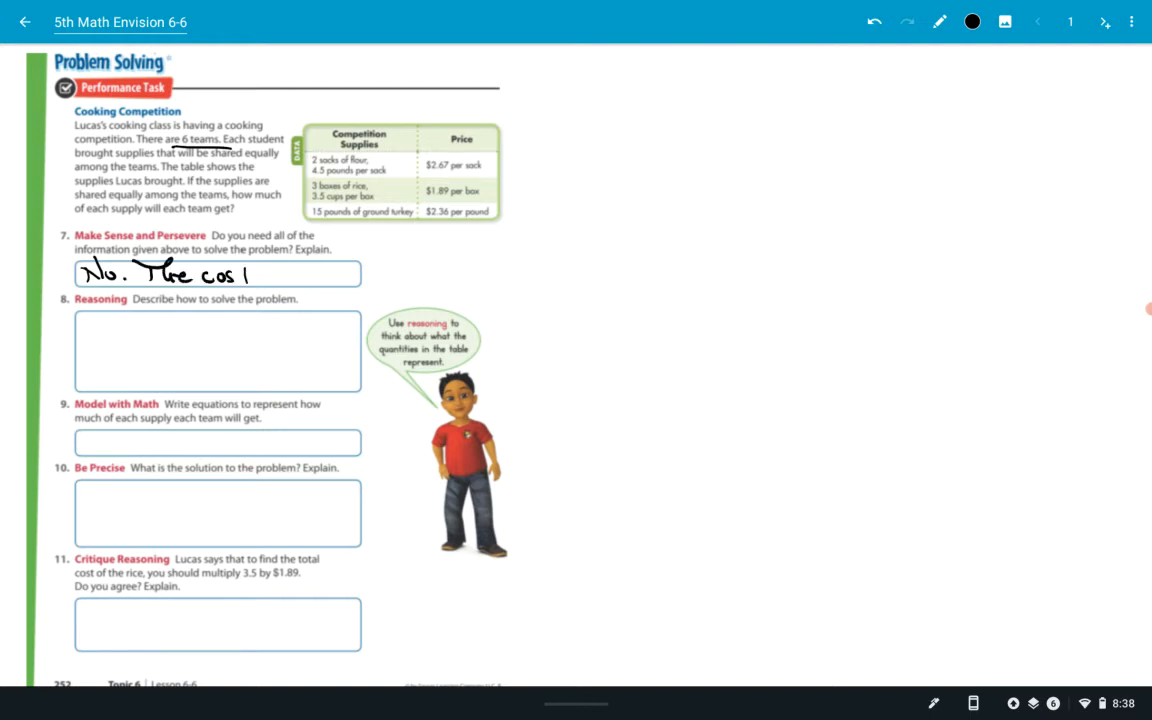
left_click_drag(245, 270, 280, 280)
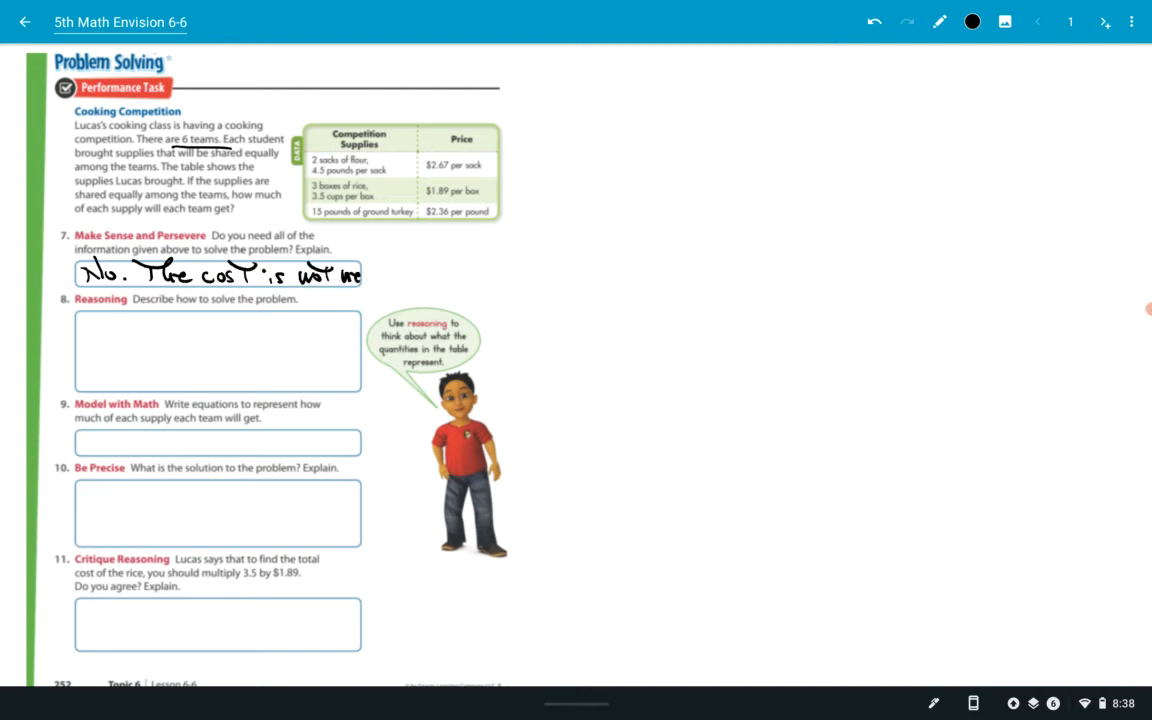
left_click_drag(365, 275, 445, 275)
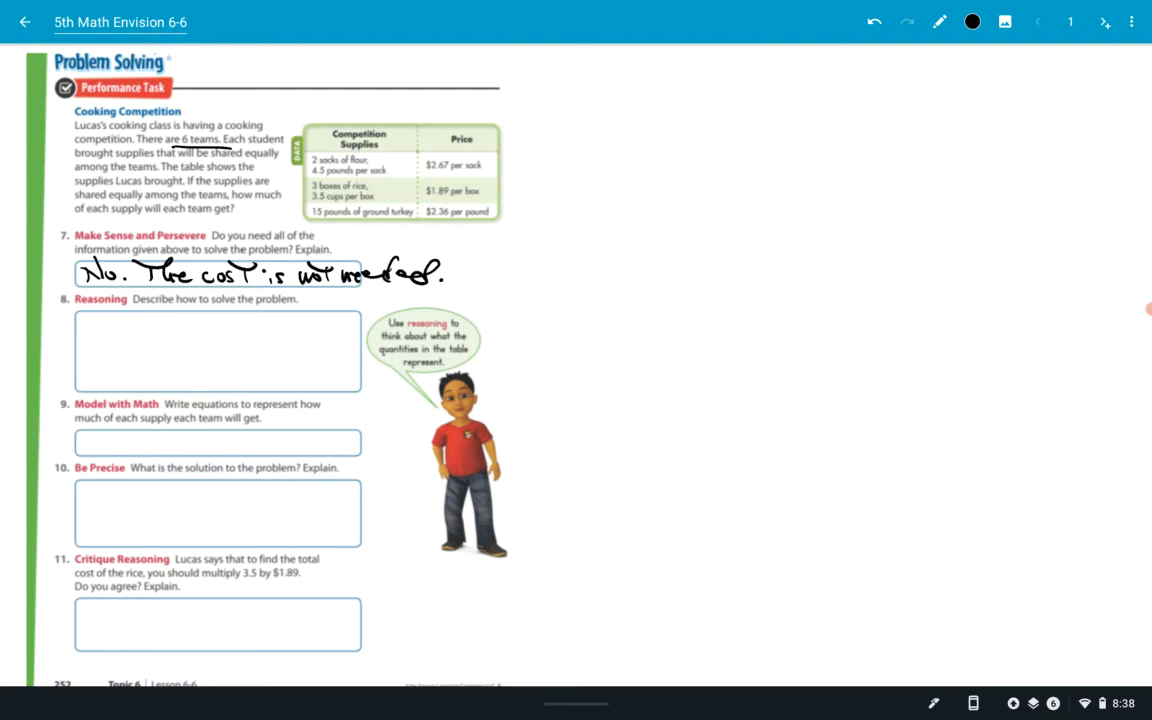
left_click_drag(420, 135, 465, 170)
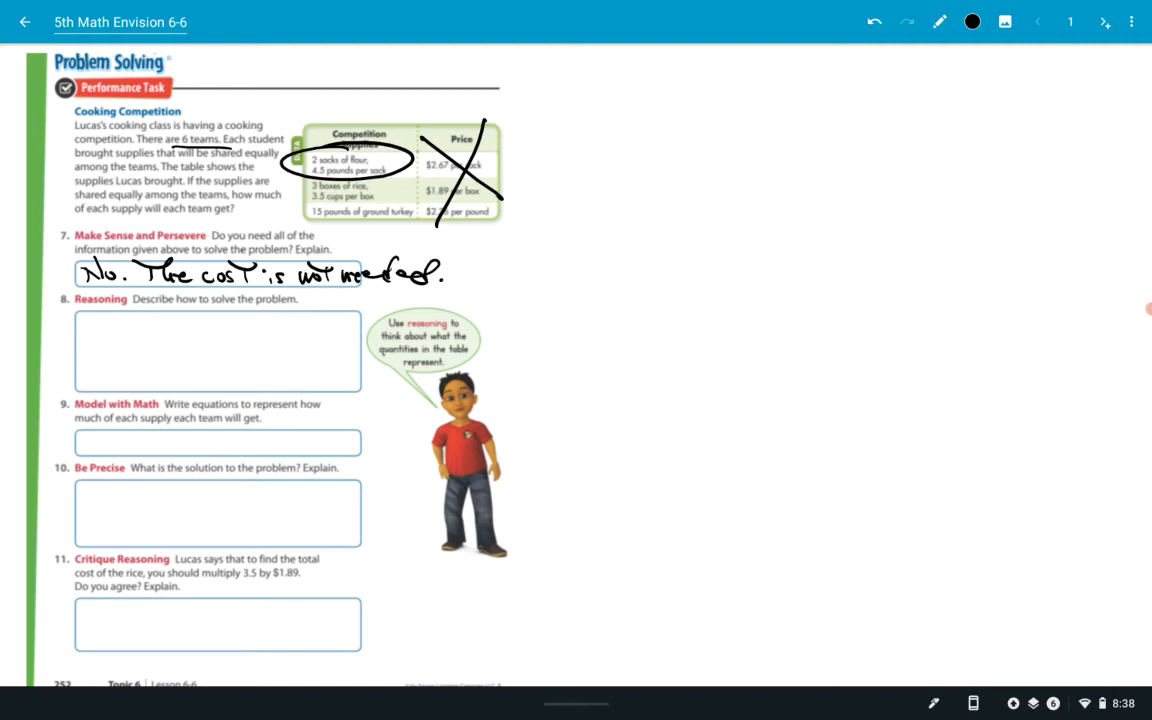
Step: Handwrite '2 sacks of flour' in the blank space right of the problem
left_click_drag(630, 175, 720, 165)
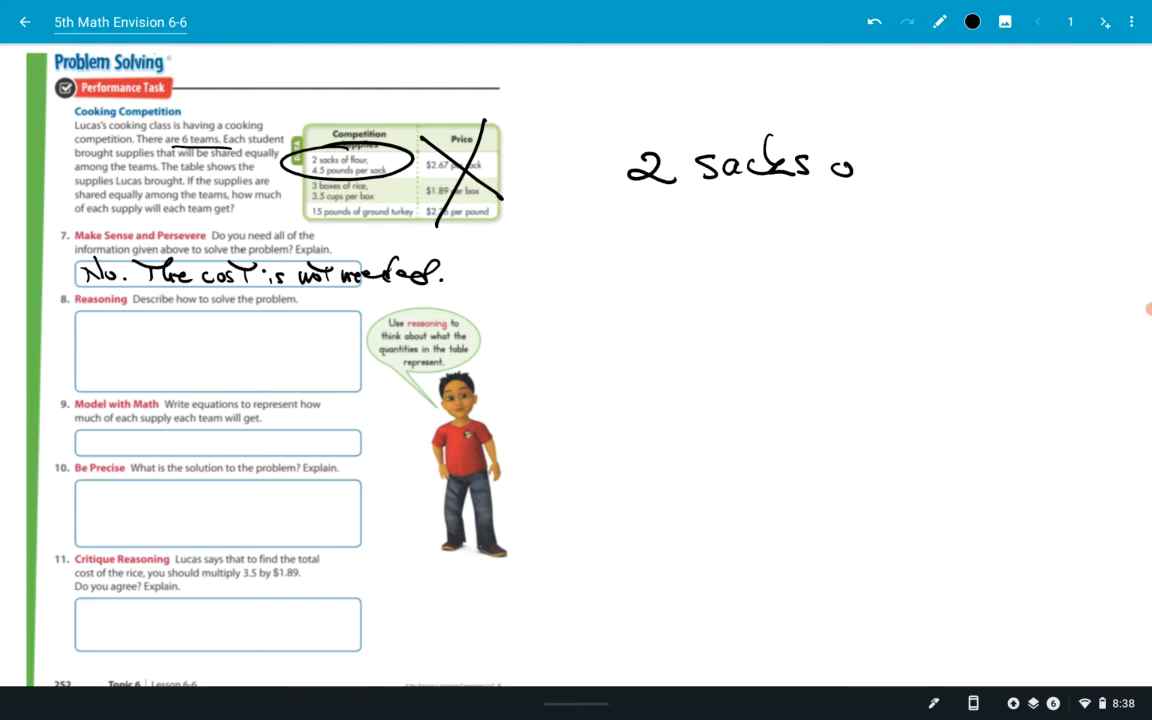
left_click_drag(840, 160, 960, 160)
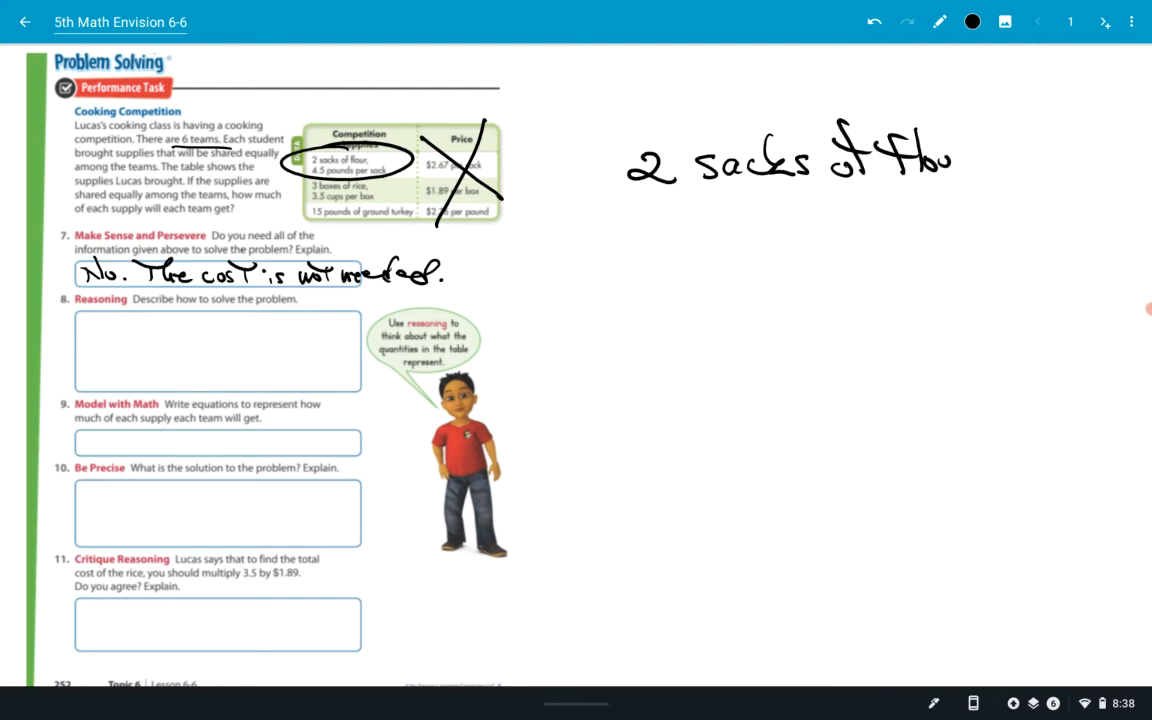
type("ur")
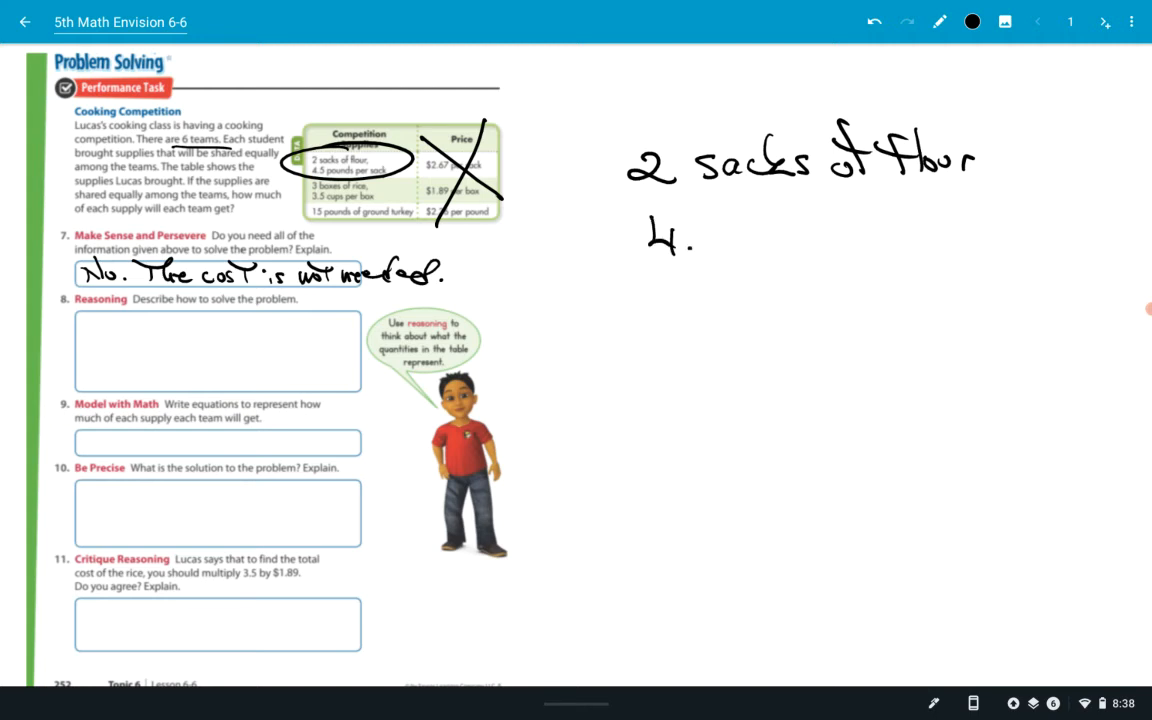
Step: Write '4.5' and '16' below the flour note, undoing the zigzag scribble
left_click_drag(690, 240, 720, 240)
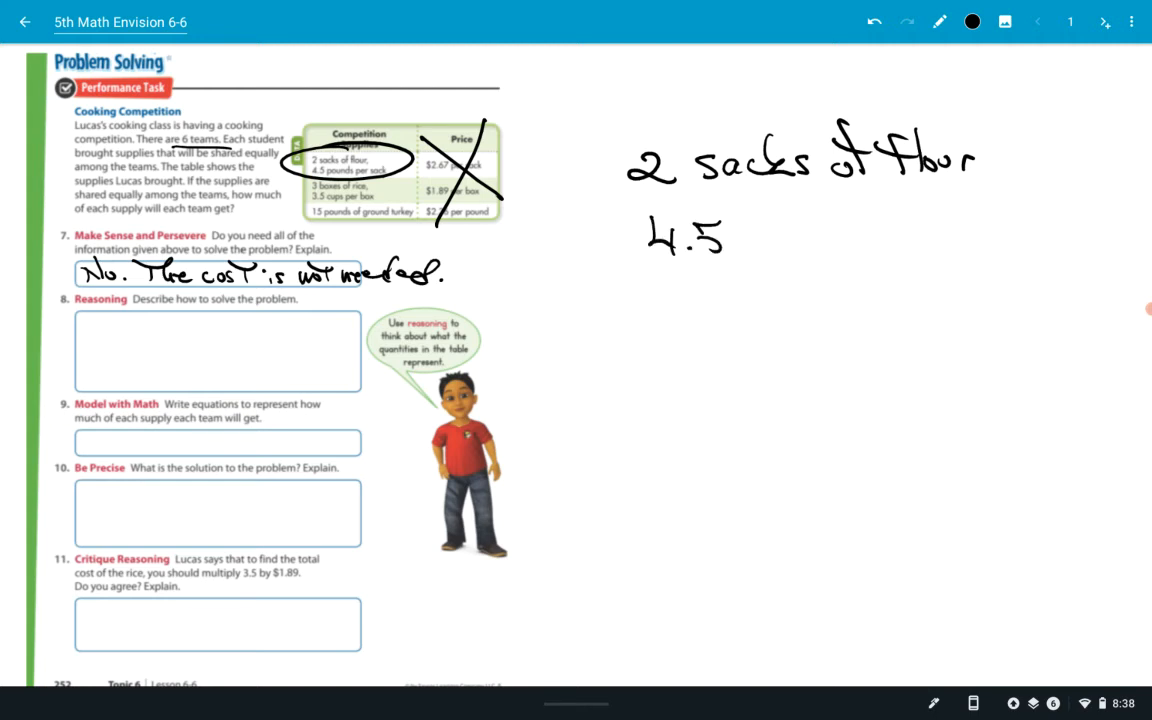
type("16")
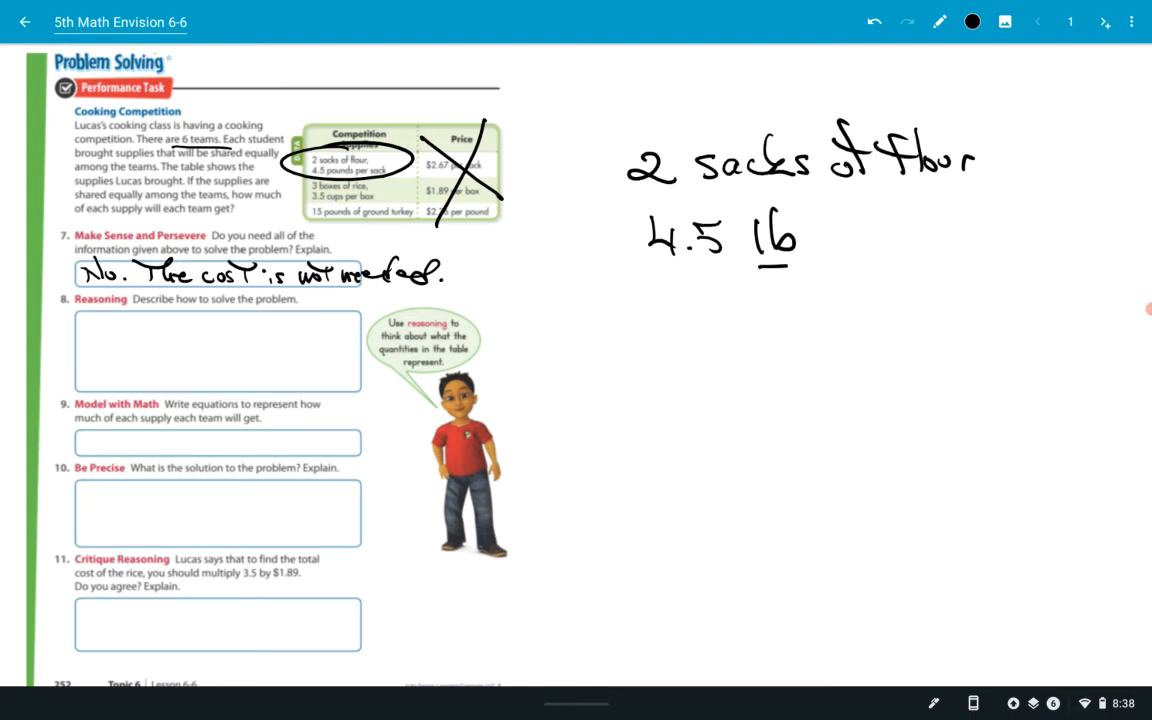
left_click_drag(785, 270, 790, 365)
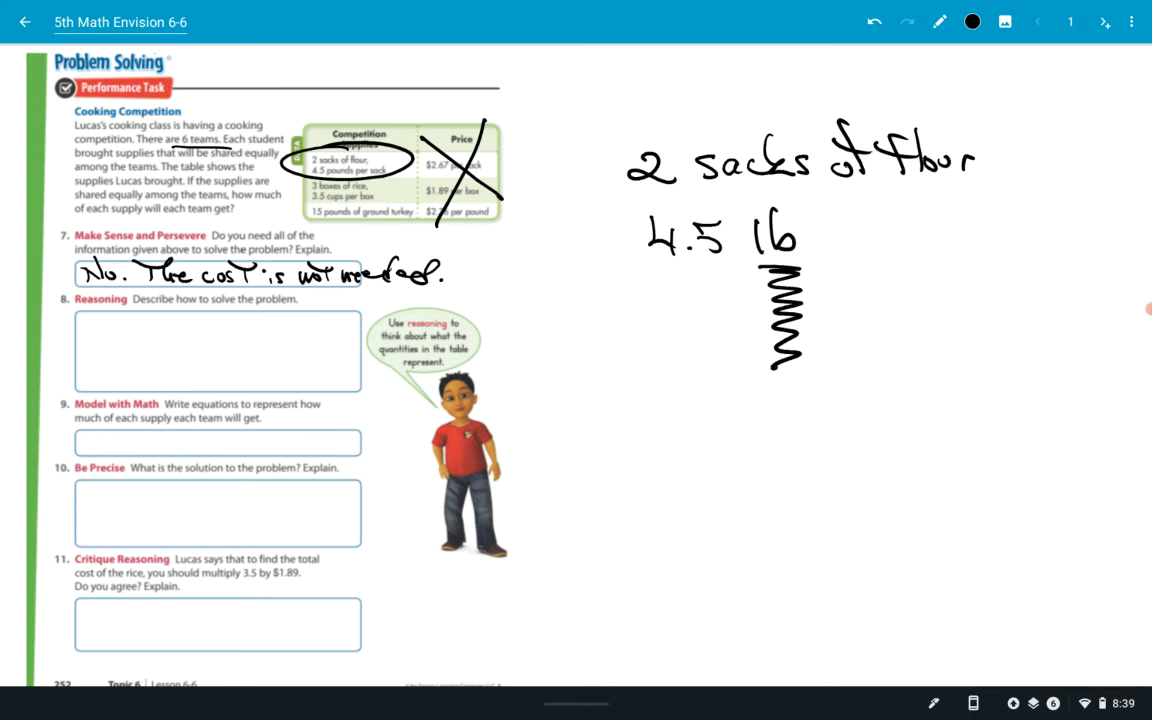
left_click(906, 21)
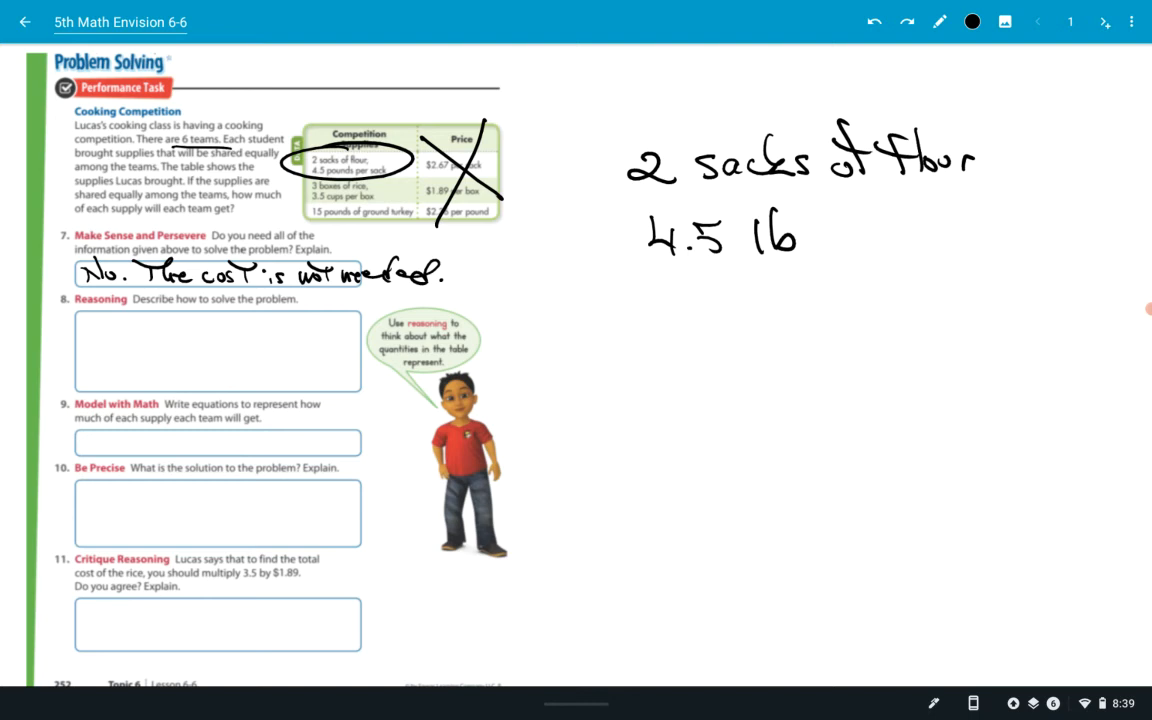
Step: Add an arrow to '4.5 lb', write '9 lb' below, undo stray loops, start a 6)9 bracket
left_click_drag(565, 210, 630, 255)
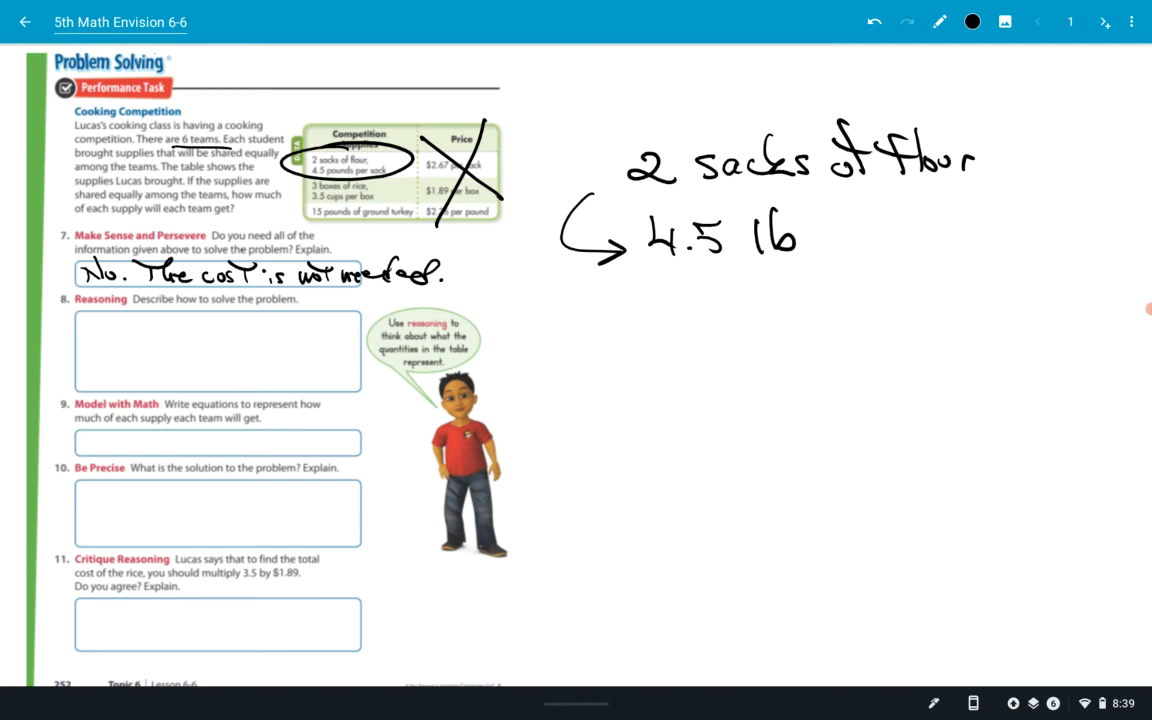
left_click_drag(600, 155, 655, 140)
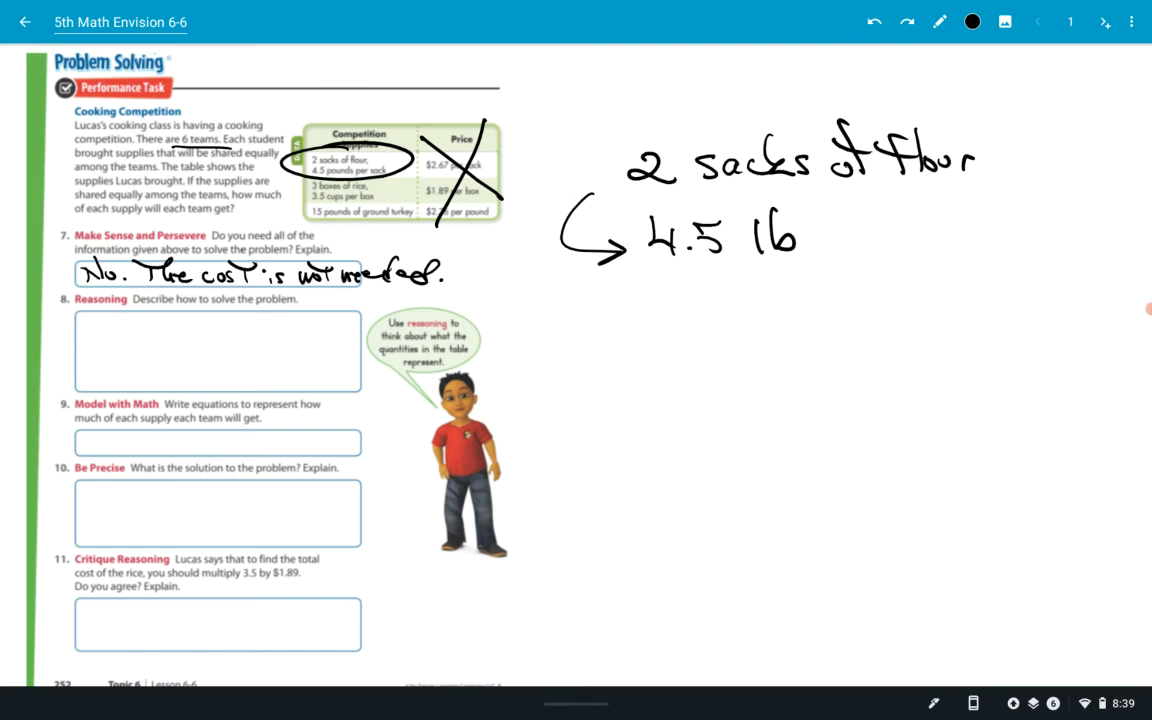
left_click_drag(680, 300, 695, 325)
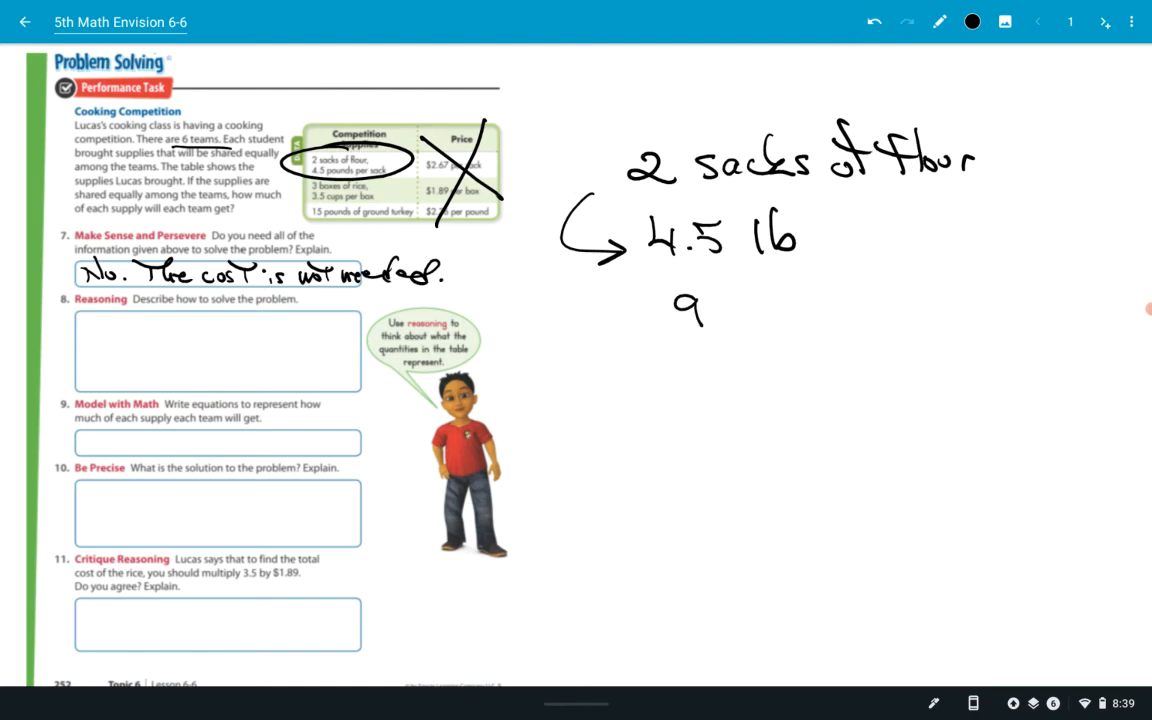
type("lb")
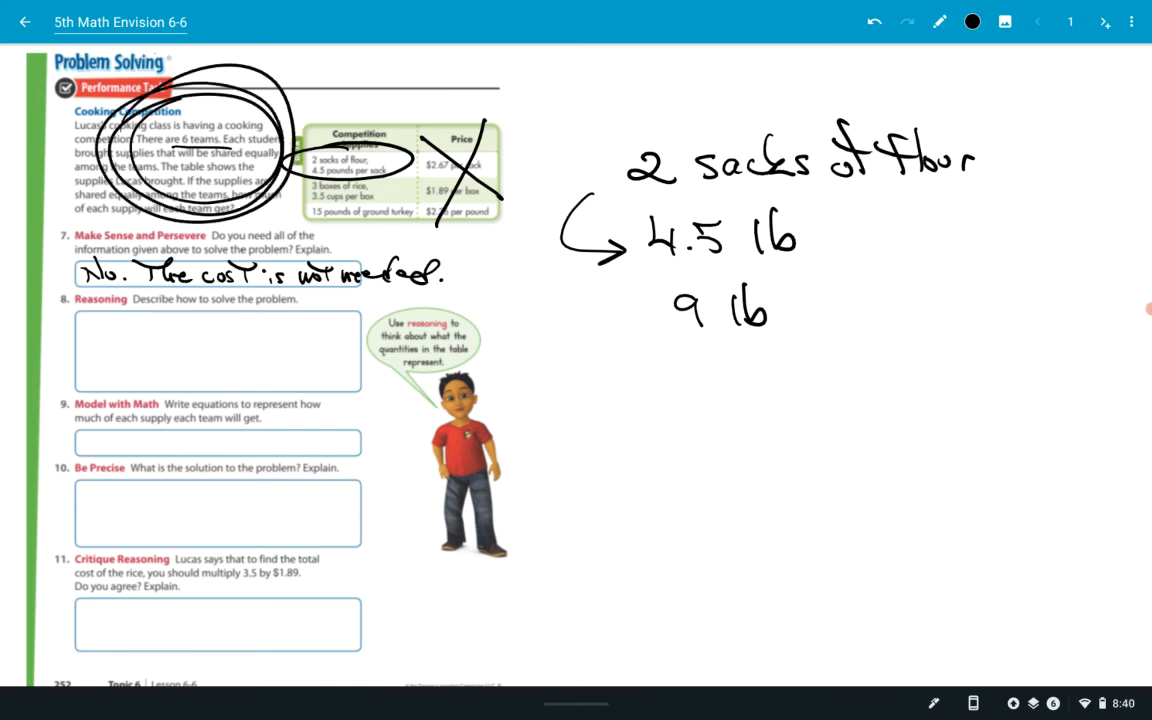
left_click(873, 21)
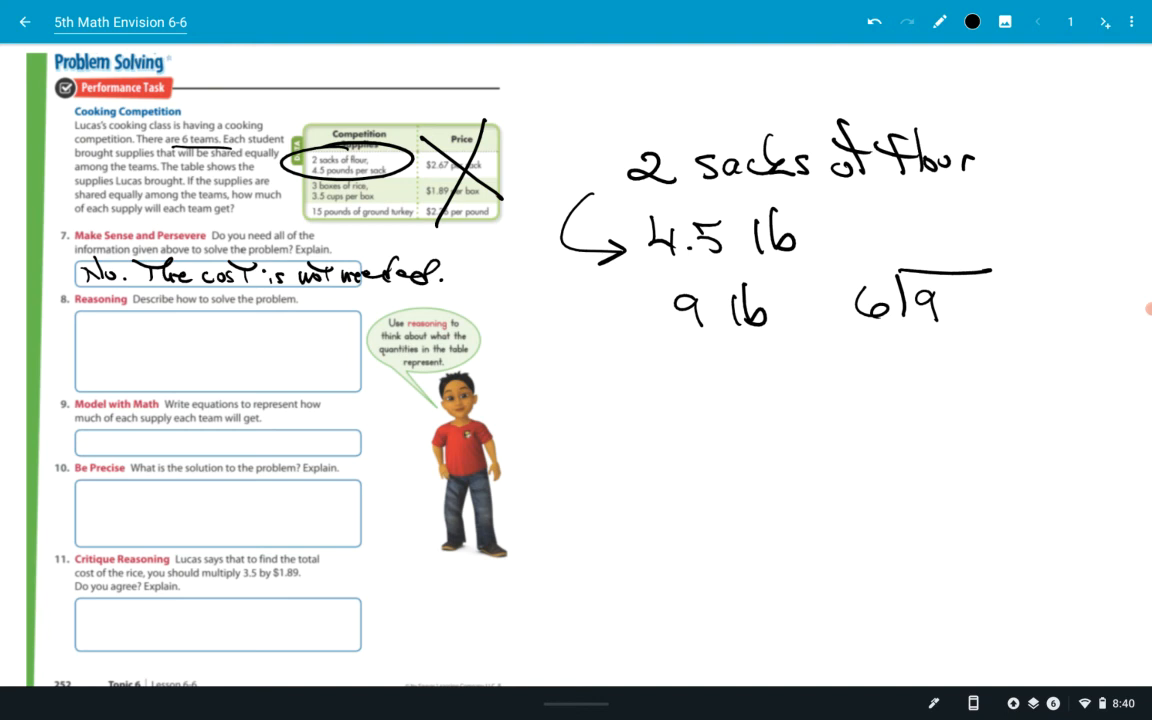
left_click_drag(265, 160, 370, 130)
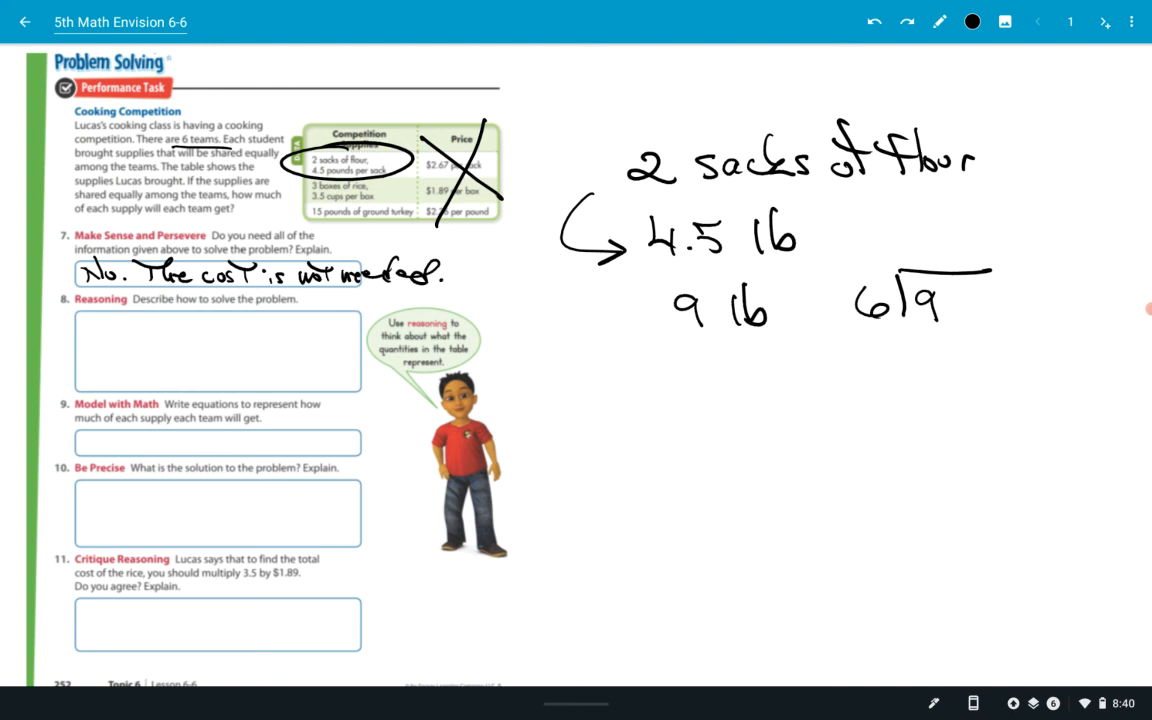
Step: Write '4.5 × 2 = x' in answer box 9
type("4.")
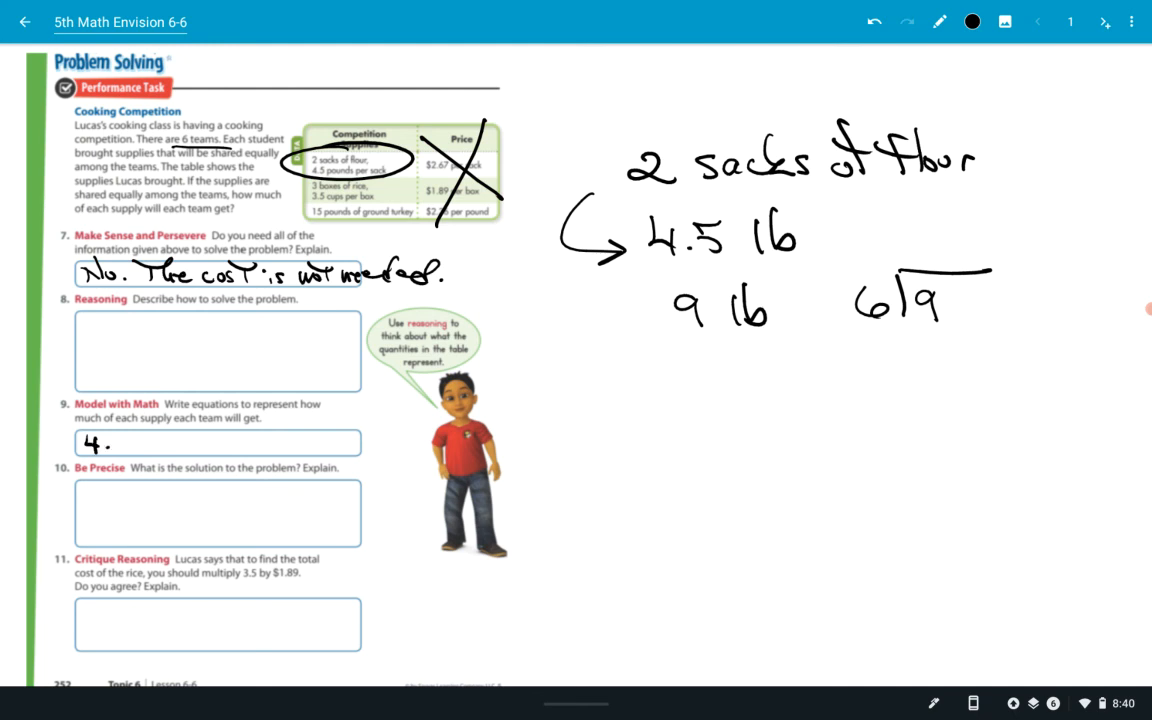
type("5")
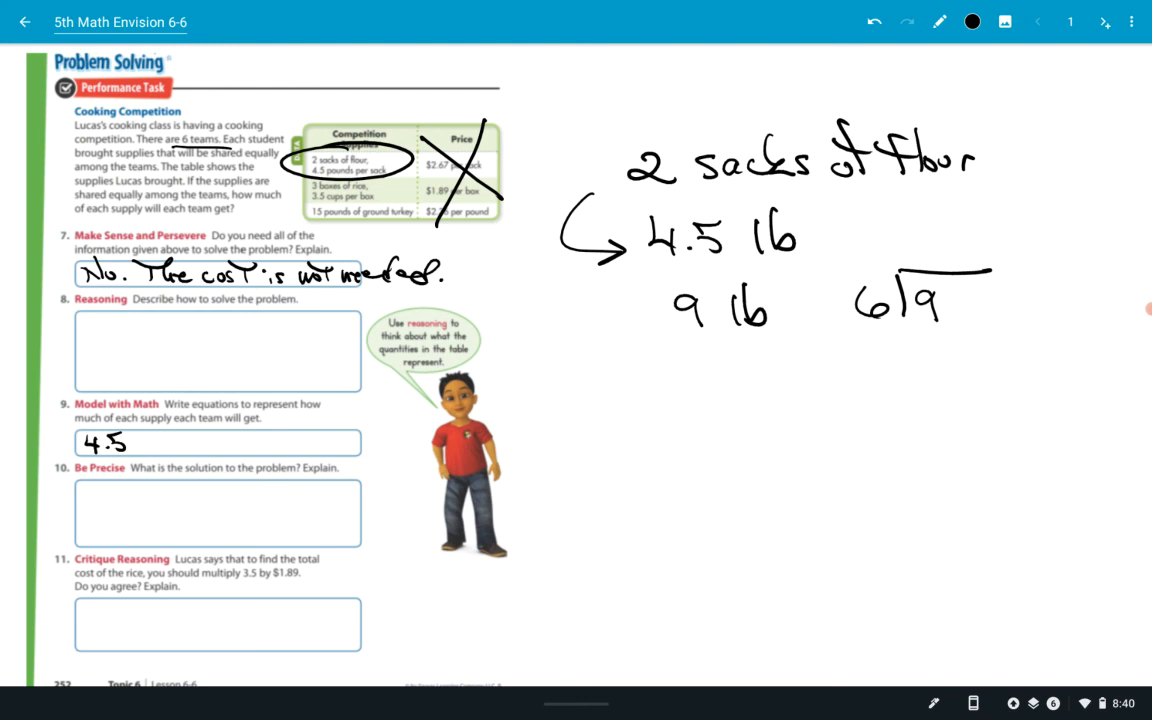
type("x2=")
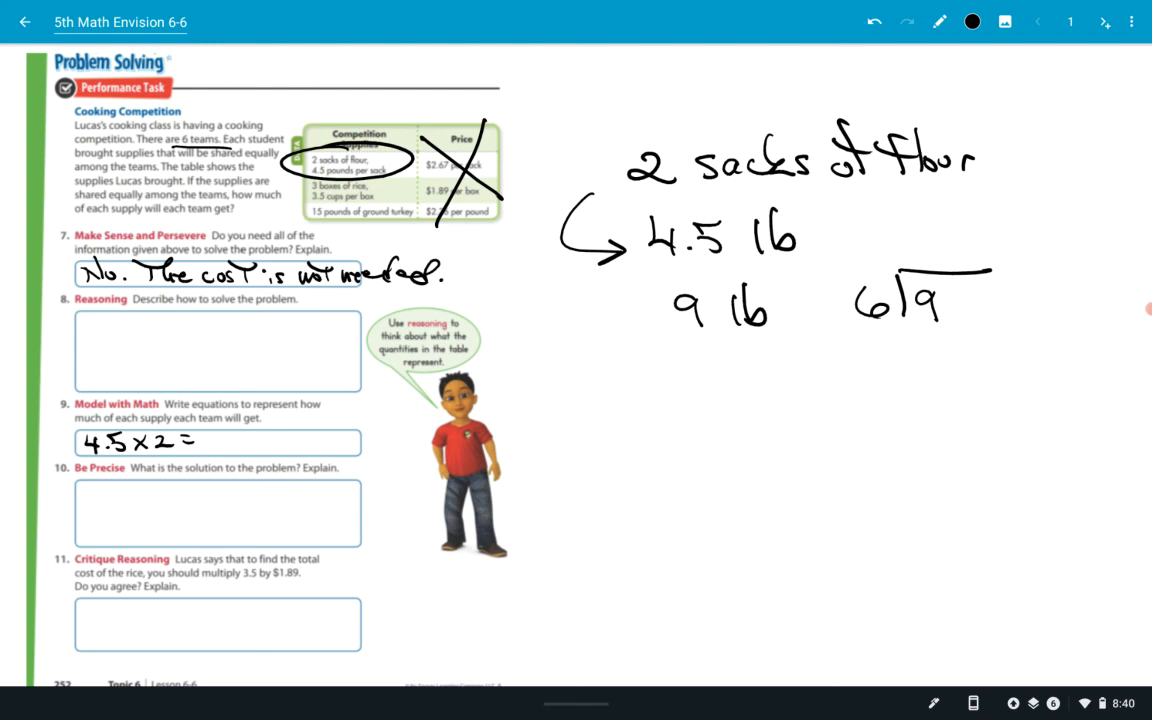
left_click_drag(210, 435, 230, 452)
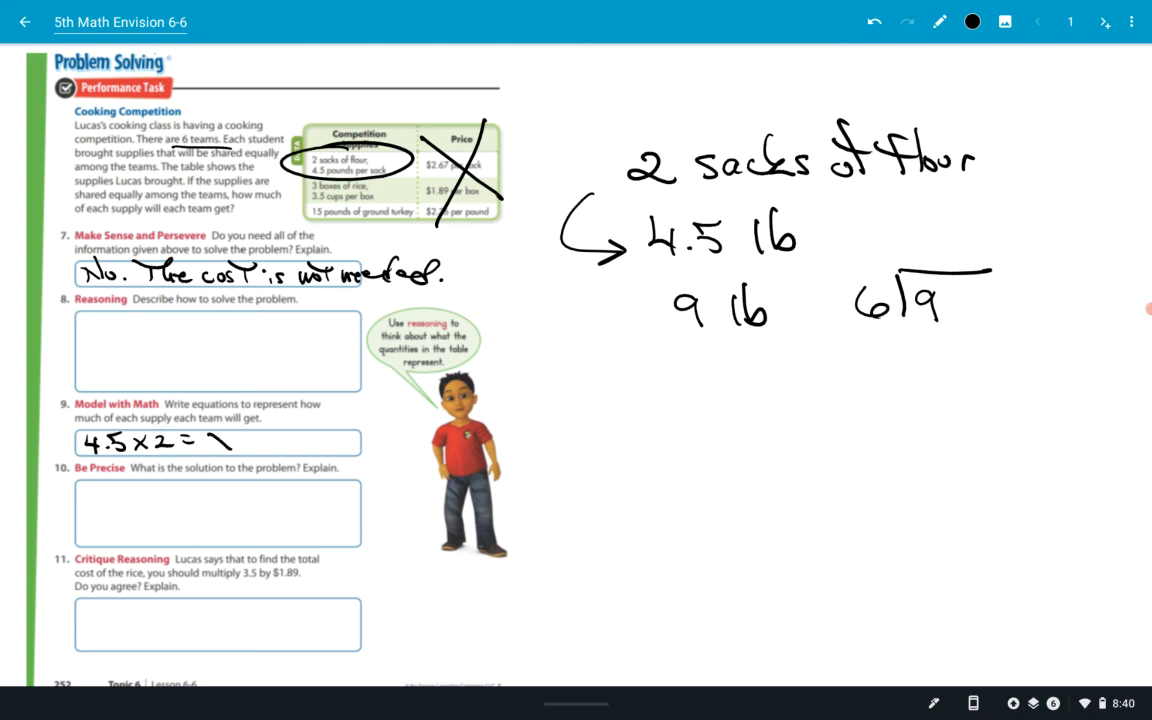
type("x")
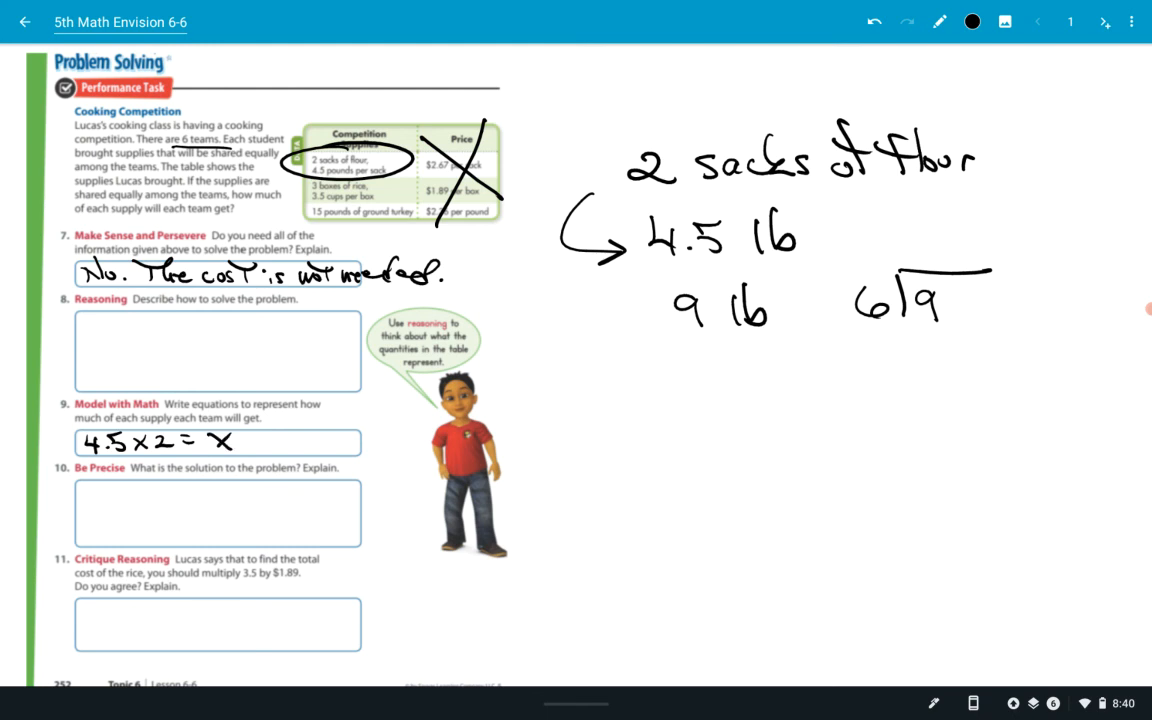
Step: Draw 6 dividing x, write 'x ÷ 6 = ?' beside it, and tick the prices table
left_click_drag(295, 450, 370, 425)
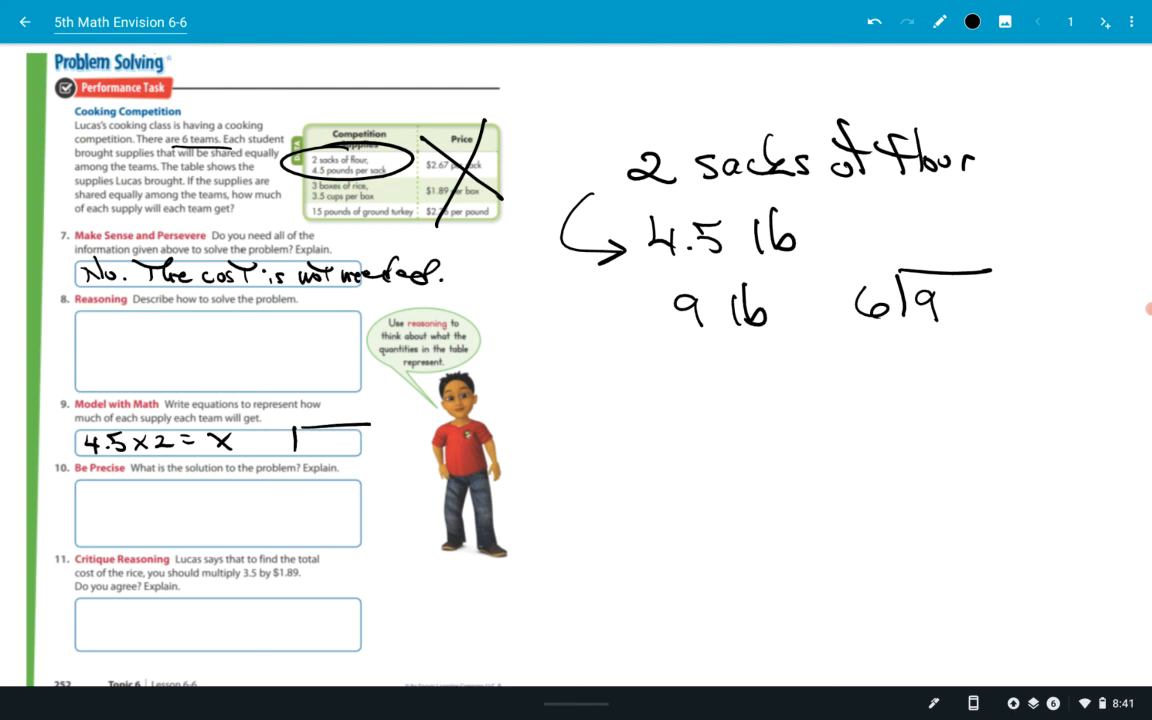
left_click_drag(315, 450, 345, 438)
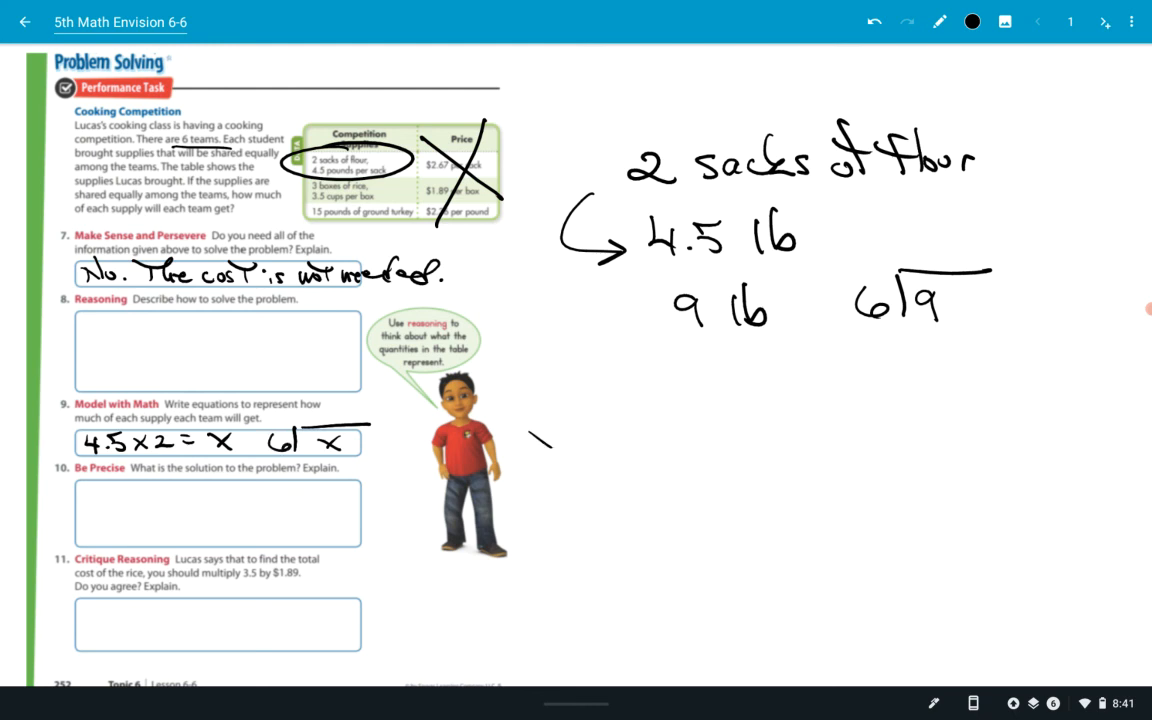
left_click_drag(530, 430, 605, 440)
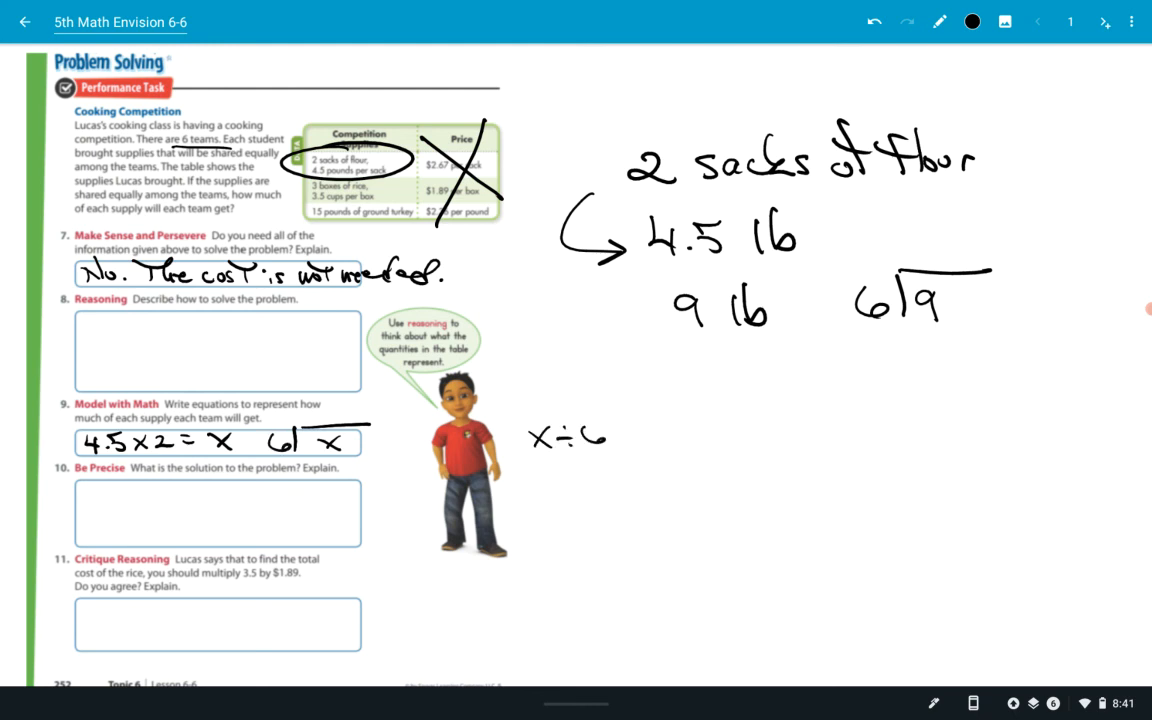
type("= ?")
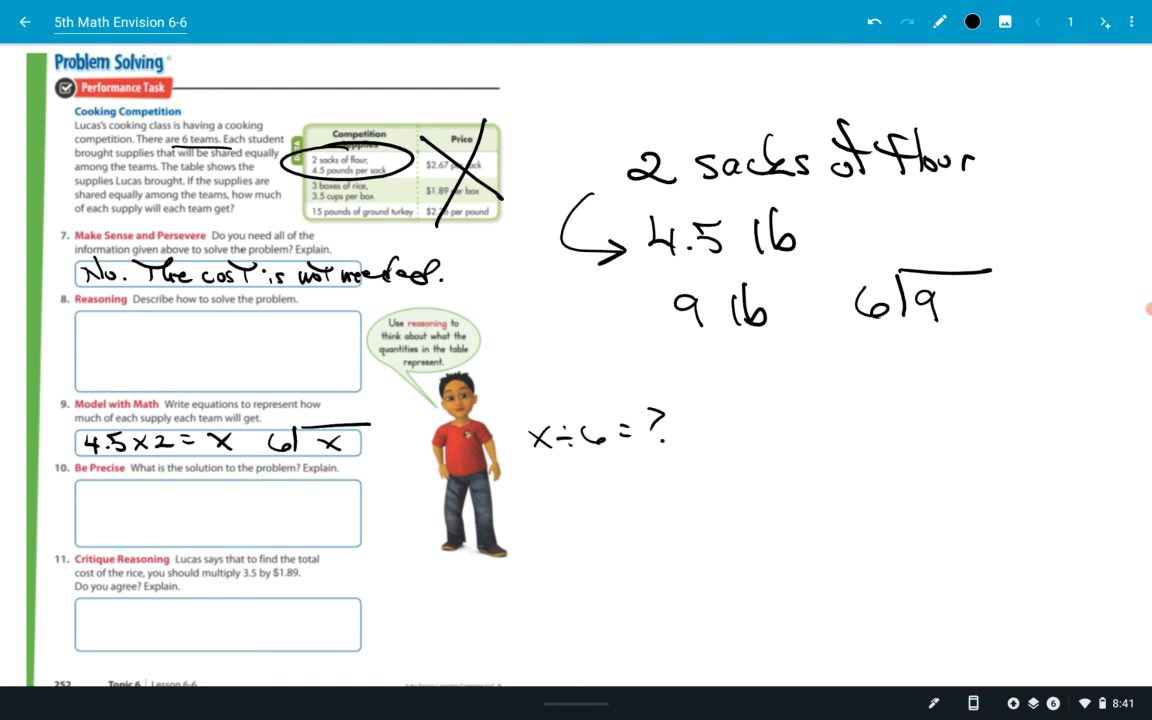
left_click_drag(490, 165, 580, 135)
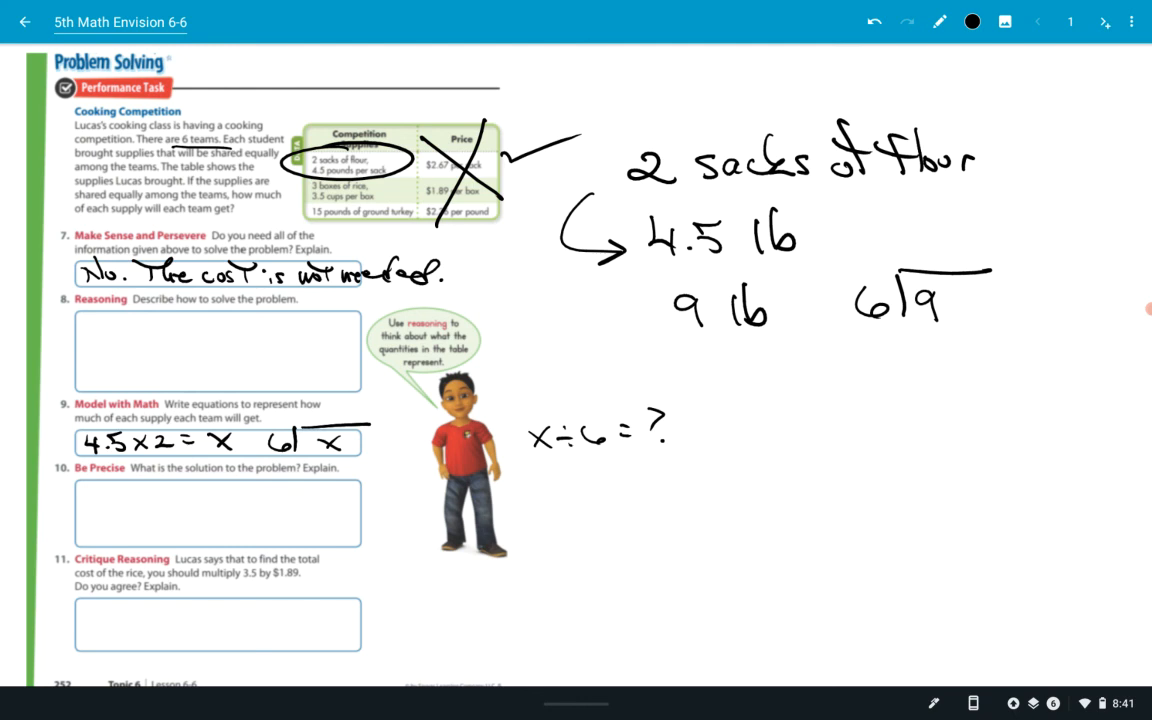
scroll("down", 3)
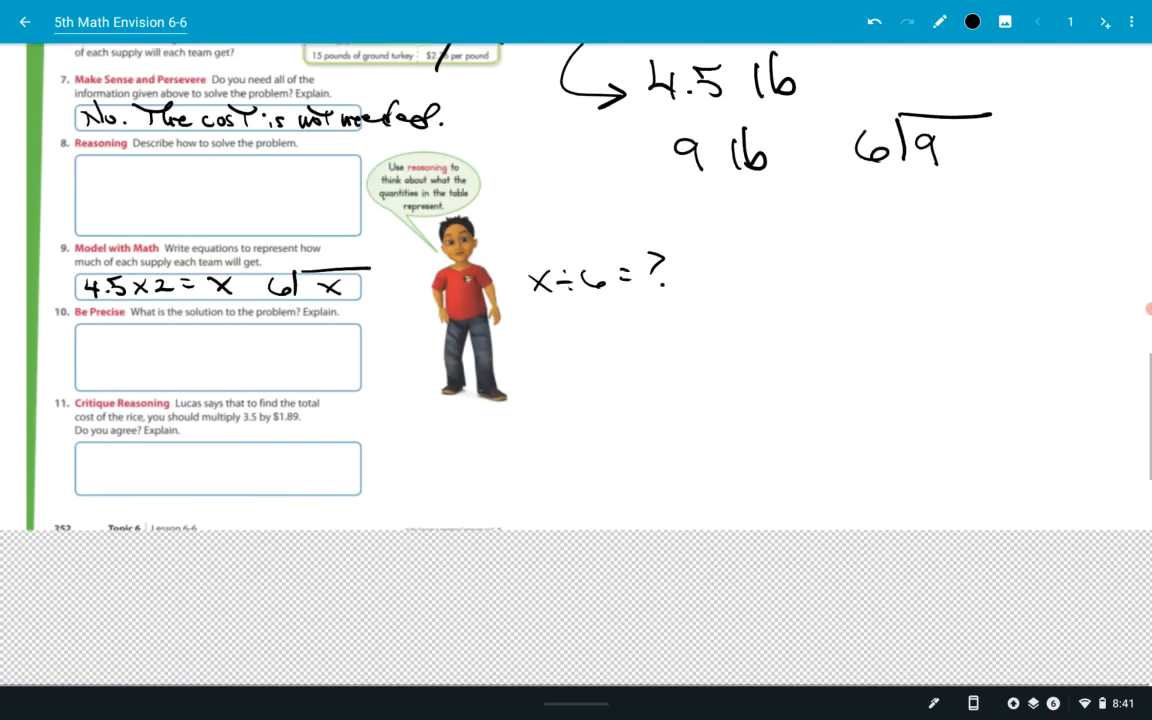